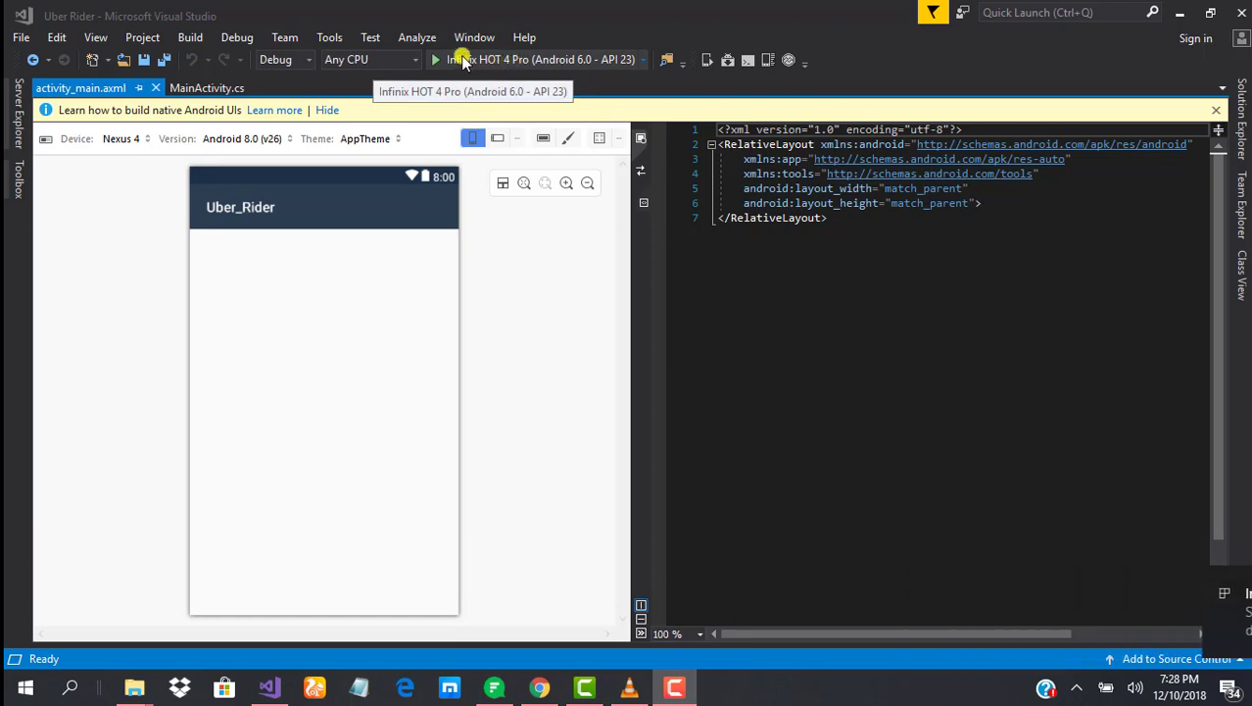
{"action": "mouse_move", "coordinate": [527, 68]}
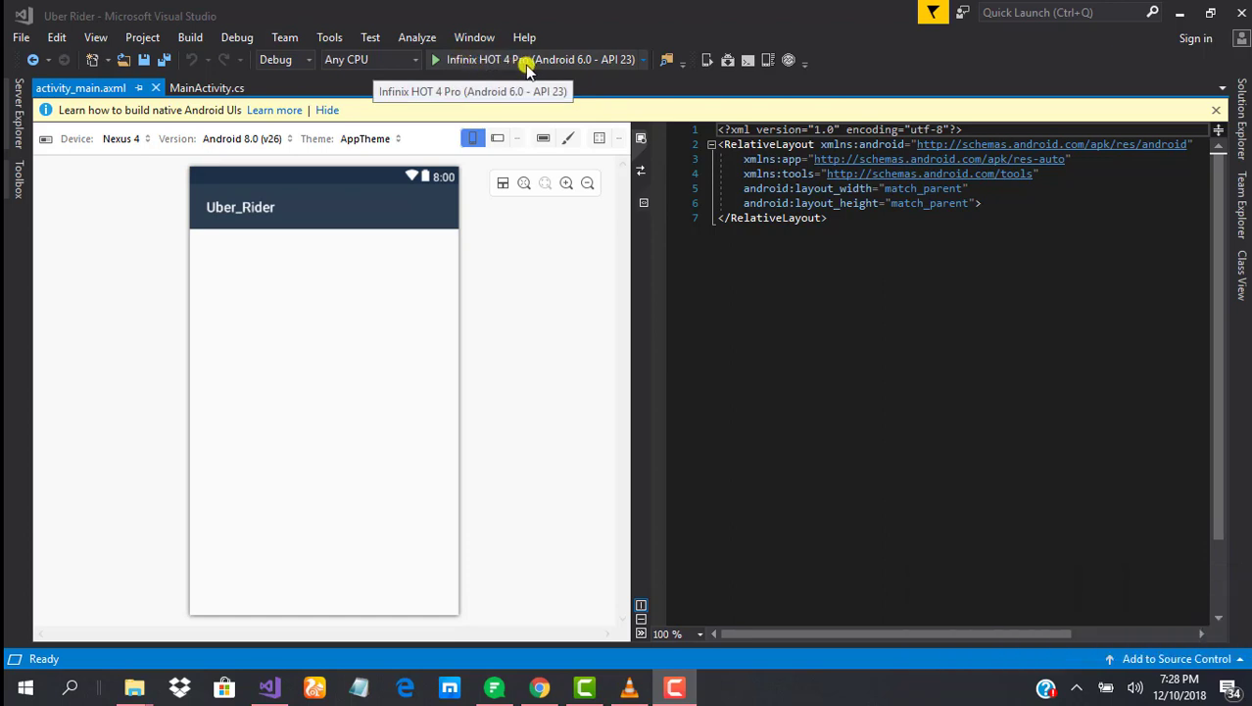
{"action": "mouse_move", "coordinate": [617, 61]}
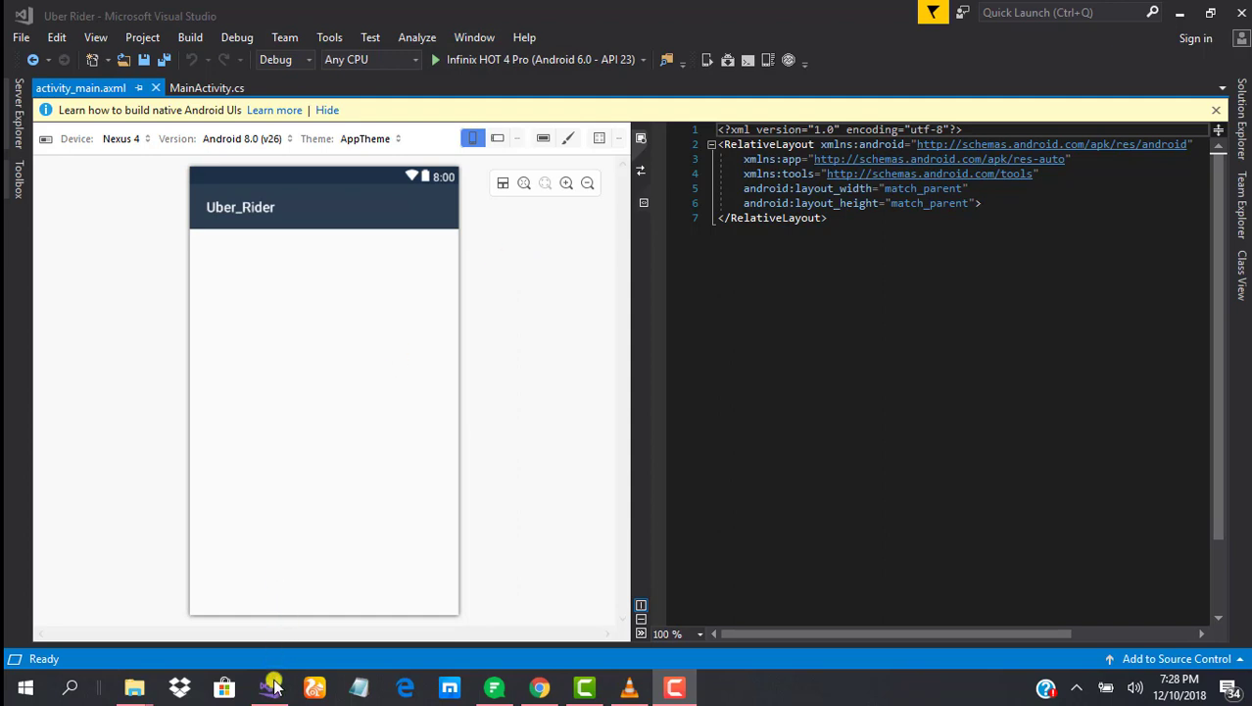
{"action": "mouse_move", "coordinate": [271, 686]}
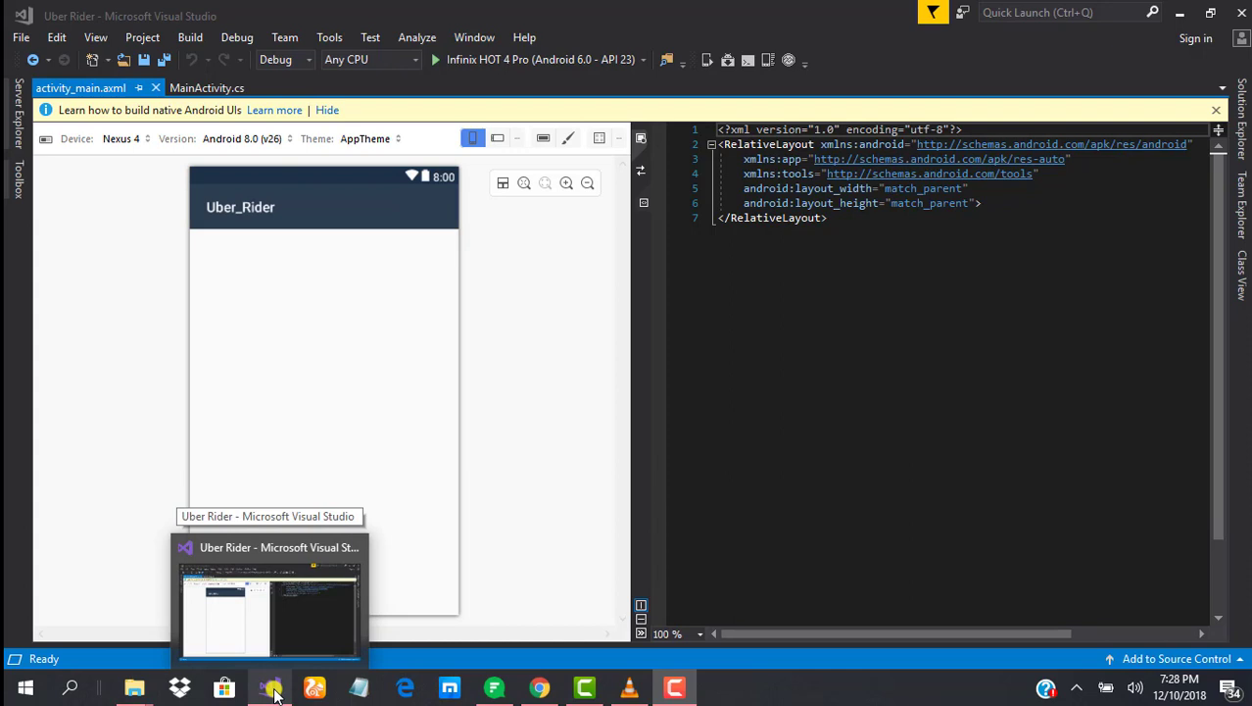
{"action": "mouse_move", "coordinate": [541, 686]}
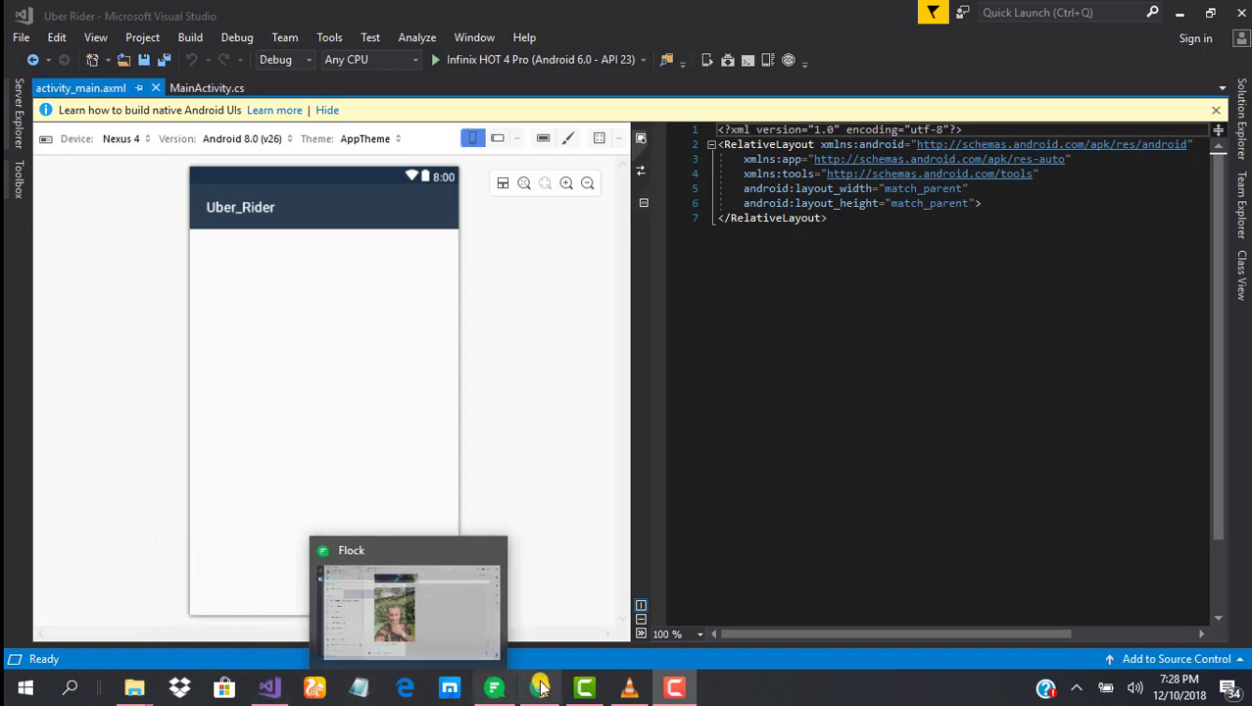
Step: Bring Chrome forward, go to the Apps page and dismiss the Facebook notification
{"action": "left_click", "coordinate": [541, 686]}
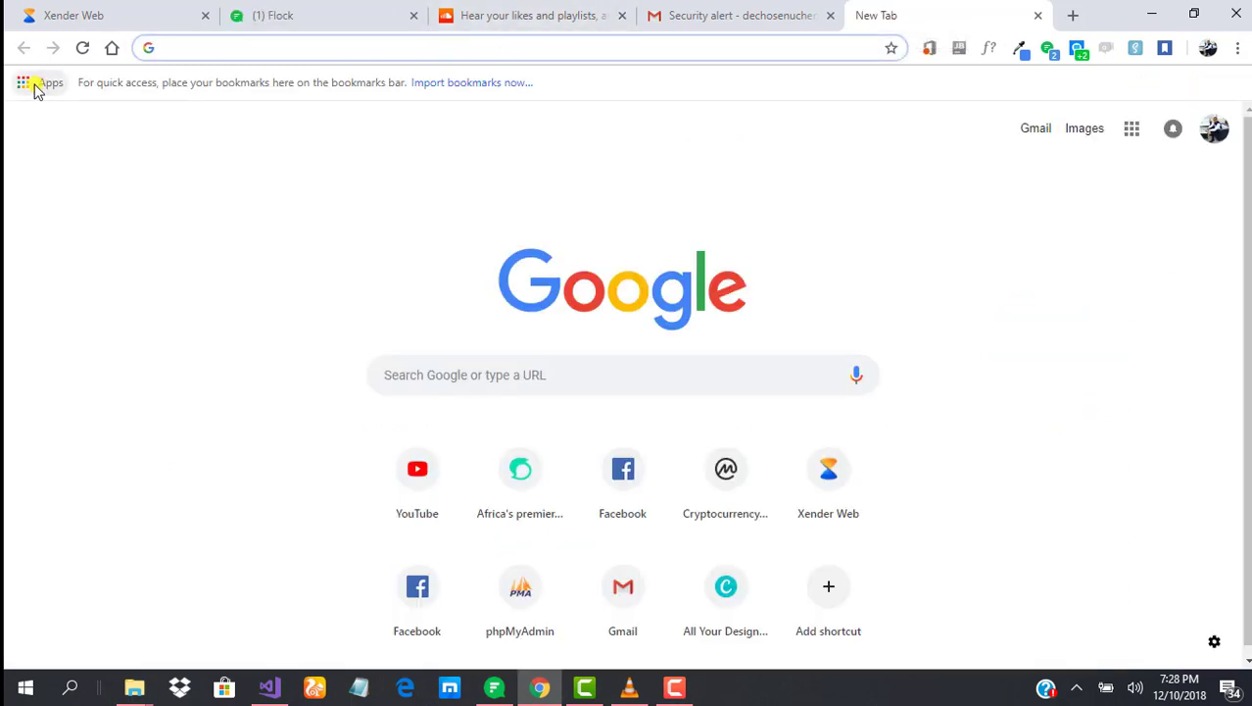
{"action": "left_click", "coordinate": [39, 82]}
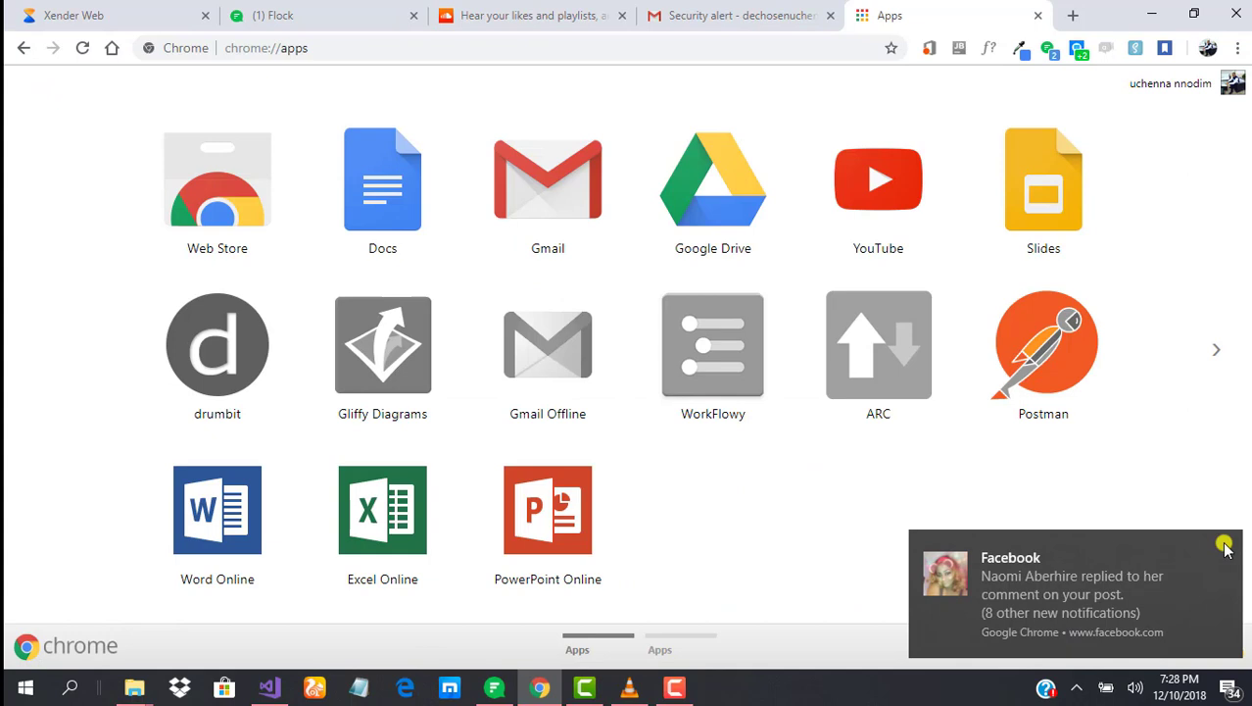
{"action": "left_click", "coordinate": [1225, 545]}
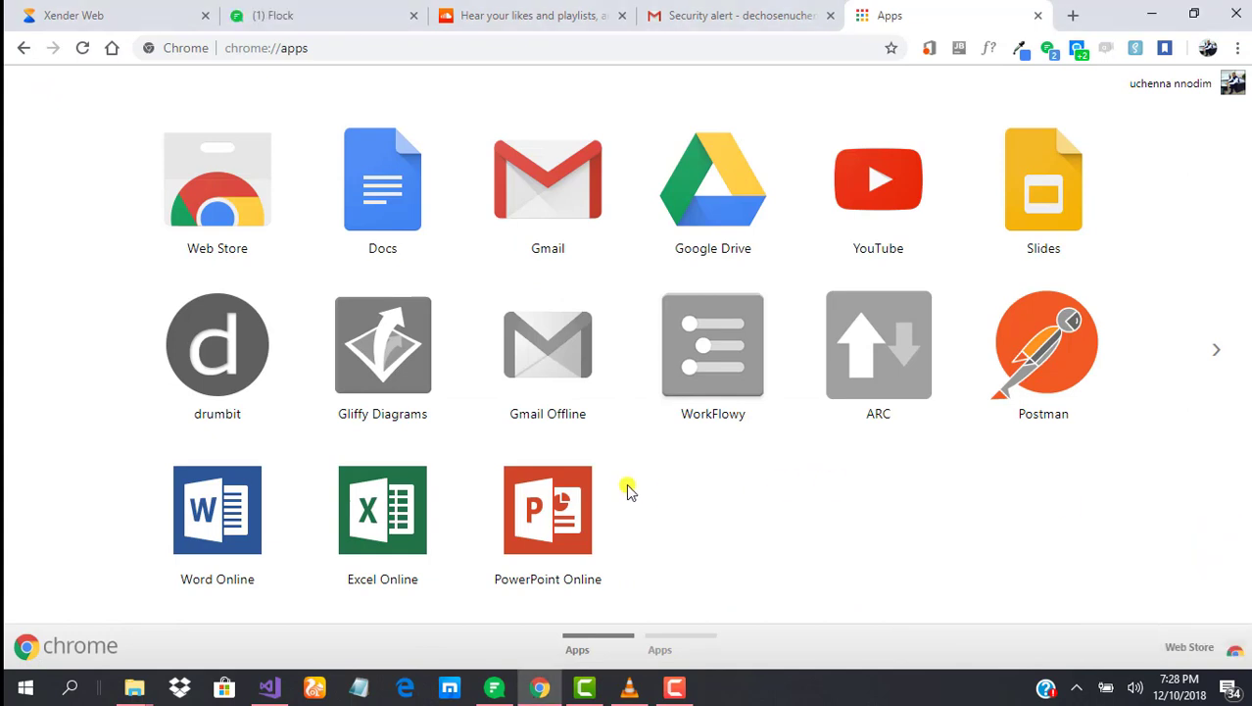
{"action": "mouse_move", "coordinate": [1133, 565]}
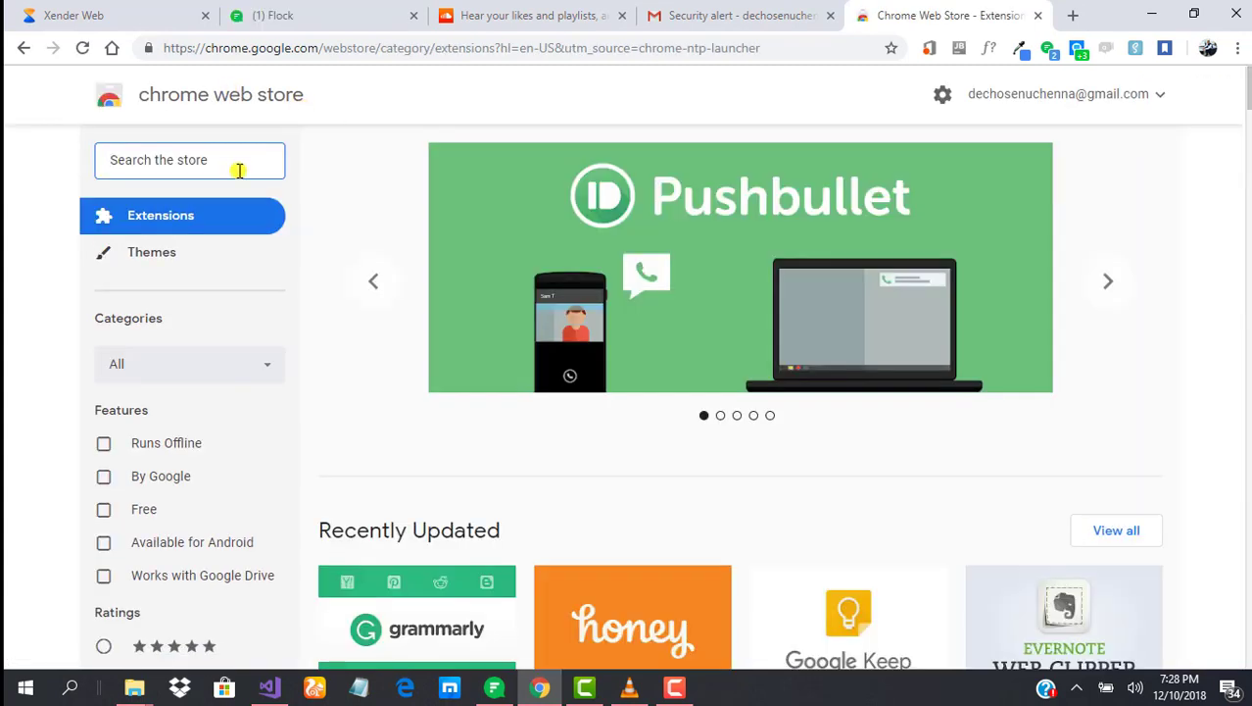
Step: Search the Web Store for 'vysor' and add the Vysor app to Chrome, confirming with Add app
{"action": "type", "text": "vysor"}
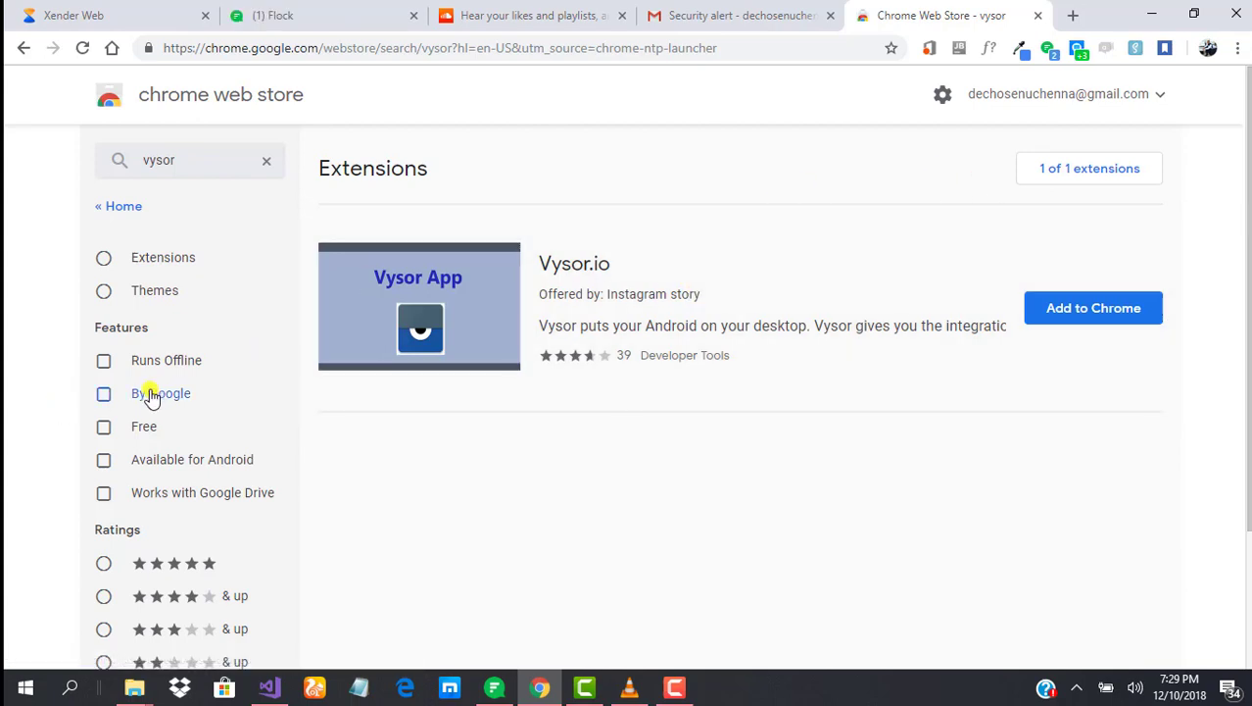
{"action": "scroll", "scroll_direction": "down", "scroll_amount": 3}
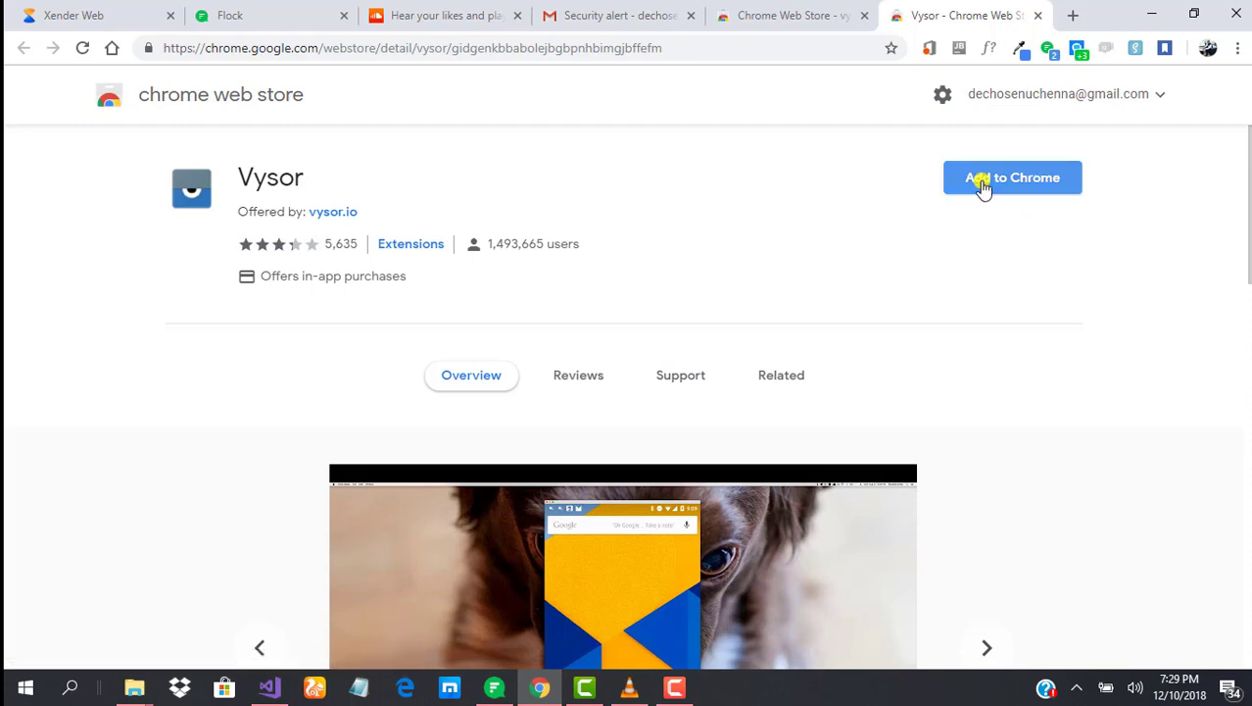
{"action": "left_click", "coordinate": [1011, 177]}
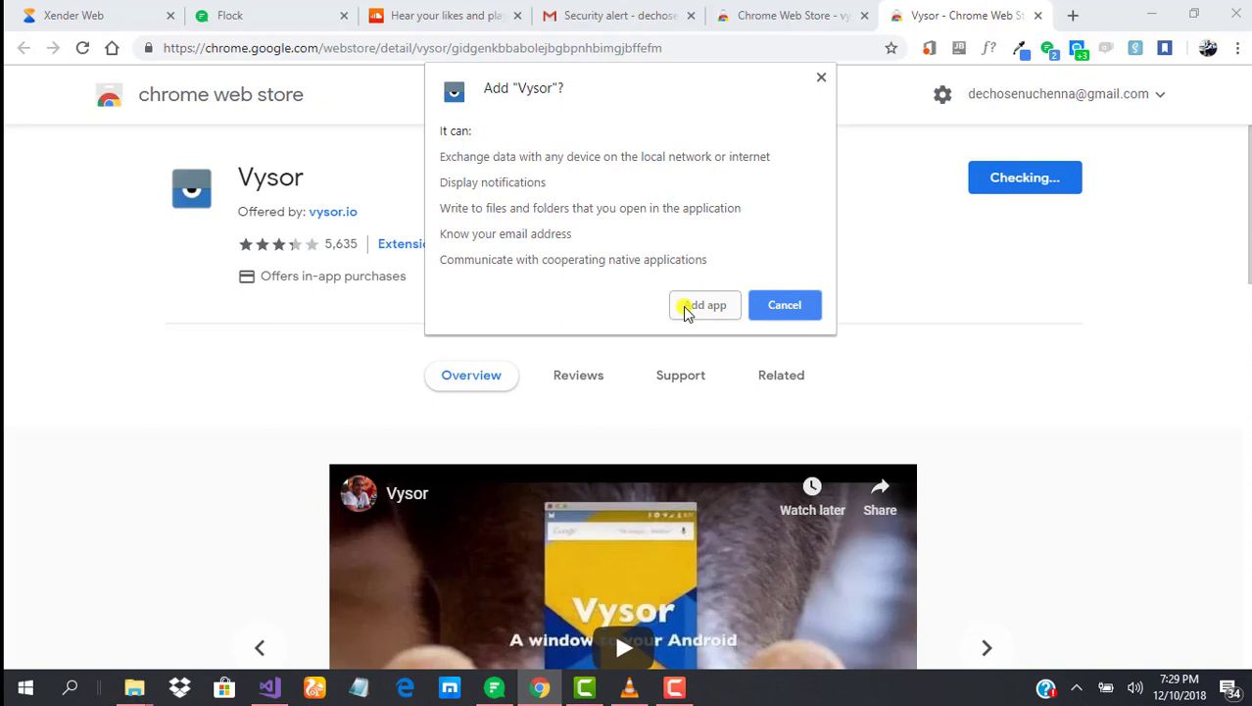
{"action": "left_click", "coordinate": [705, 304]}
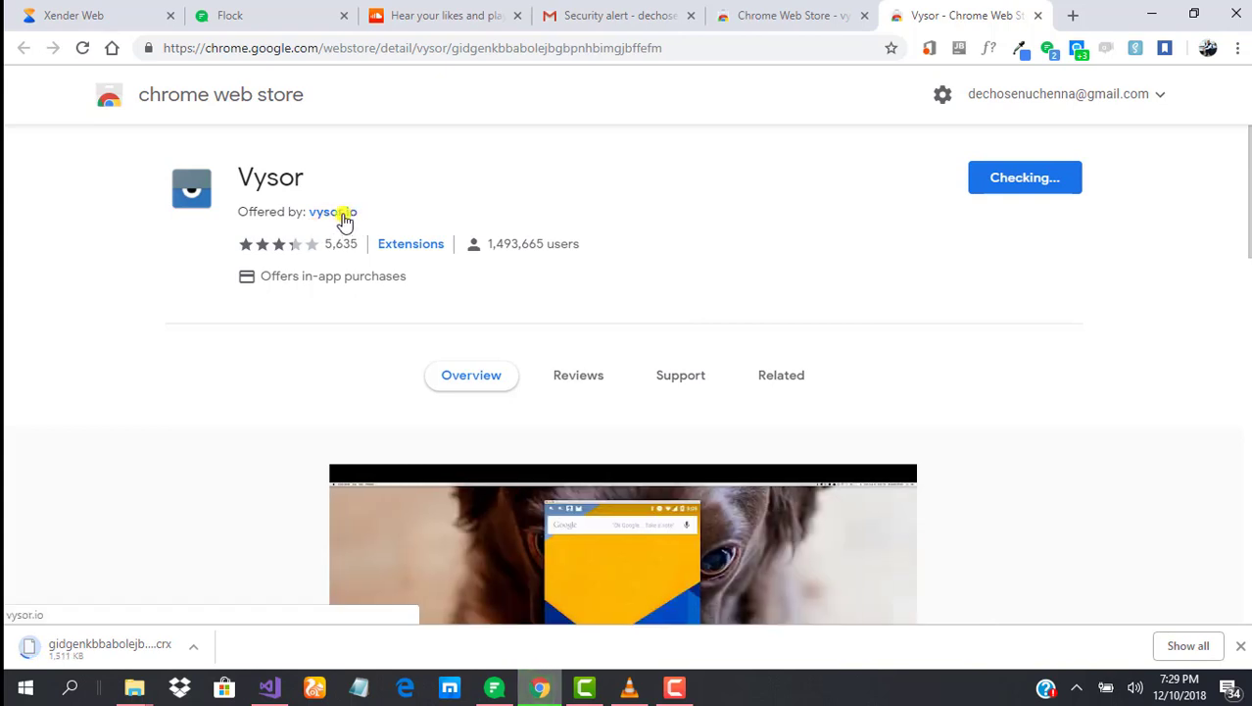
{"action": "mouse_move", "coordinate": [480, 211]}
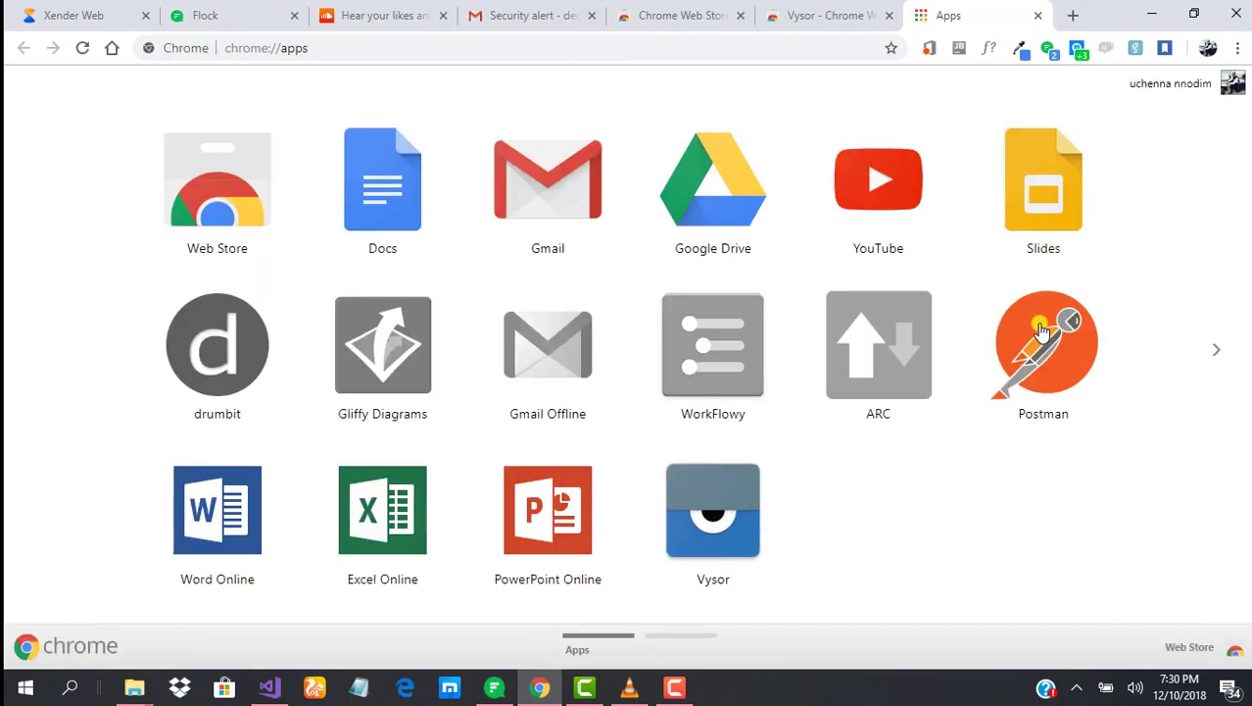
{"action": "mouse_move", "coordinate": [1042, 337]}
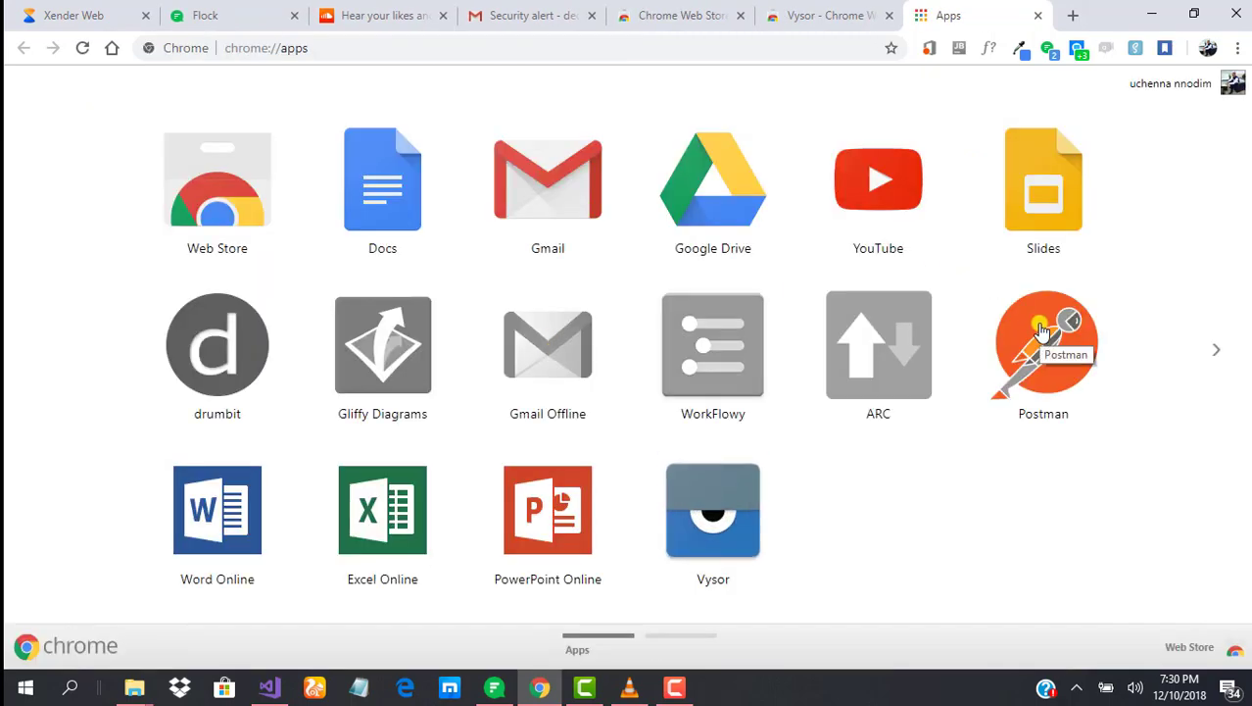
{"action": "mouse_move", "coordinate": [714, 509]}
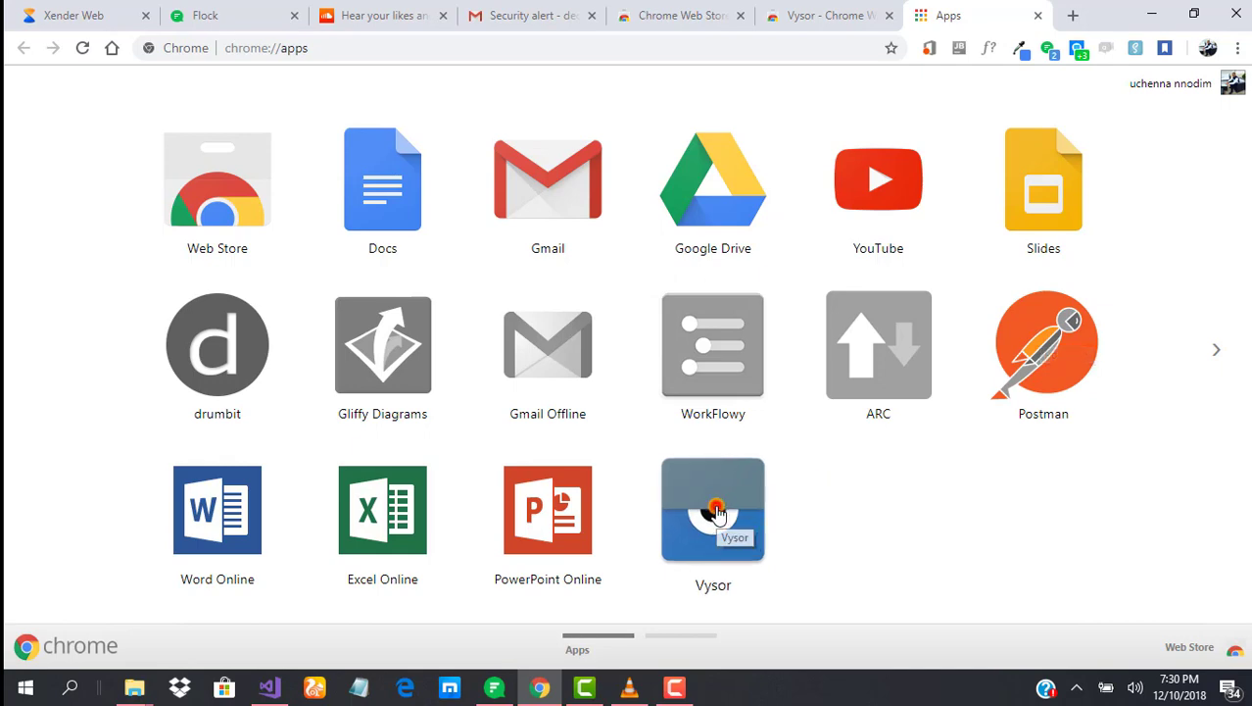
Step: Launch Vysor, start viewing the Infinix HOT_4_Pro screen and scroll through the phone's app drawer
{"action": "left_click", "coordinate": [714, 510]}
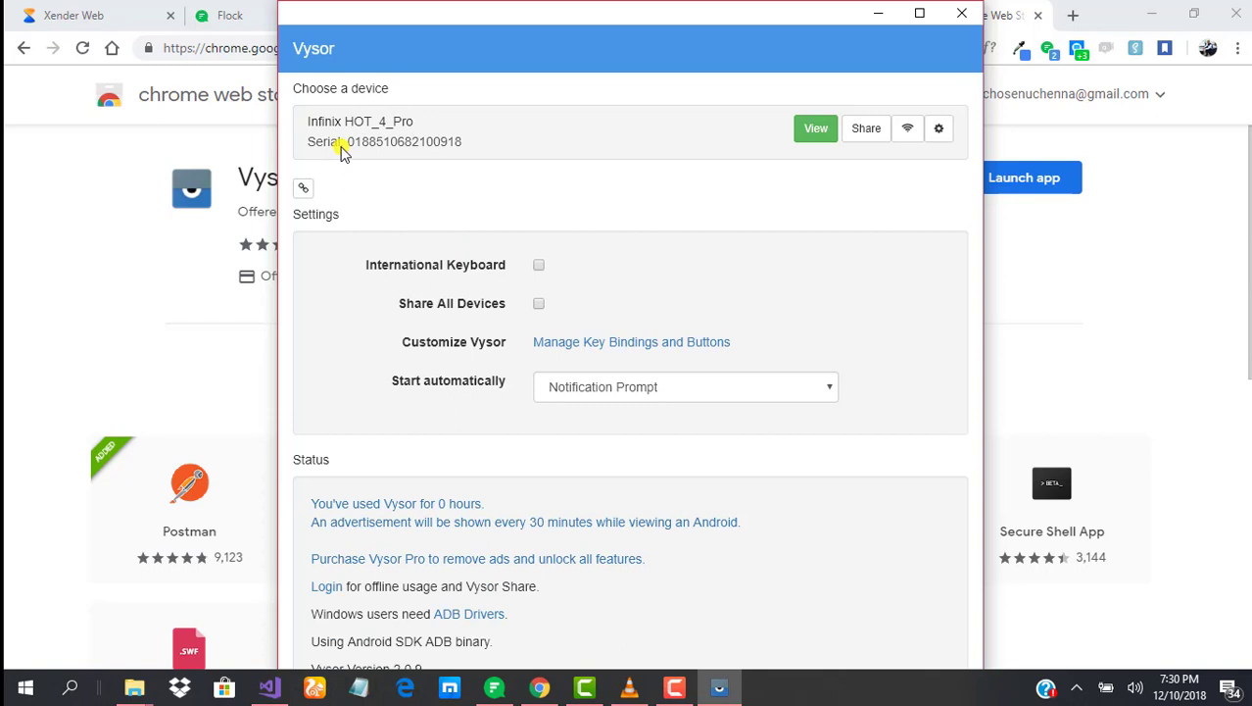
{"action": "mouse_move", "coordinate": [423, 145]}
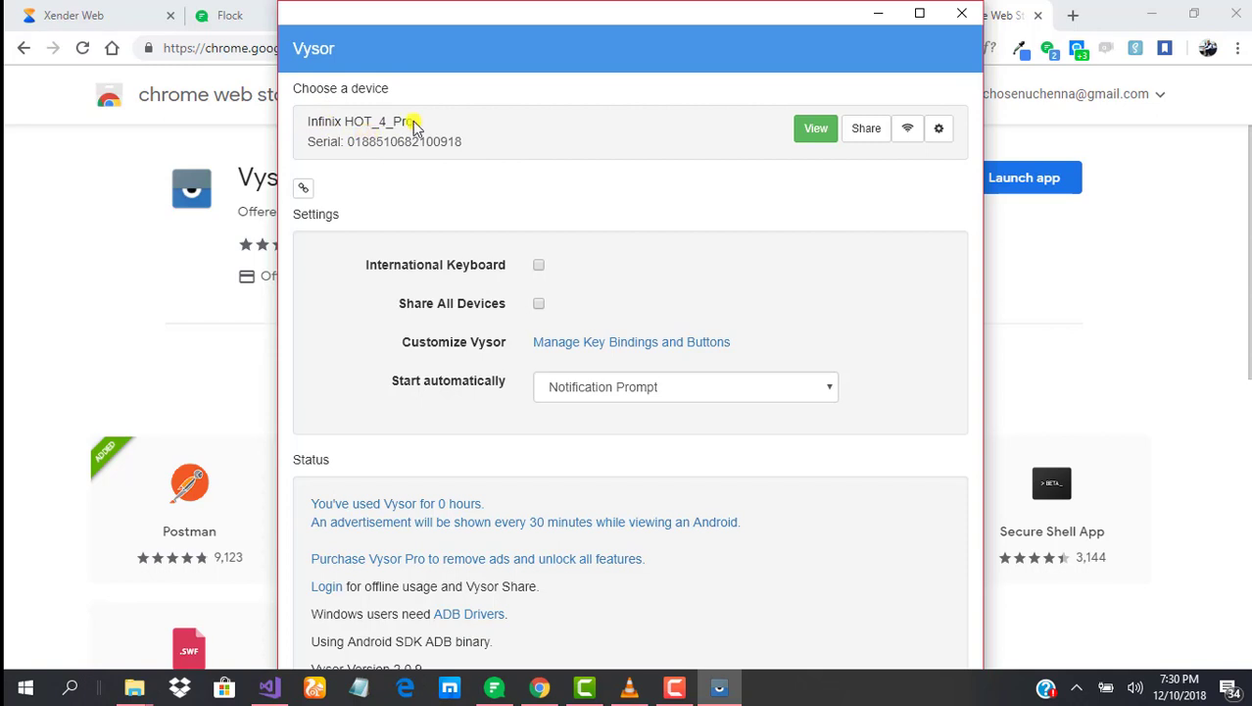
{"action": "mouse_move", "coordinate": [784, 164]}
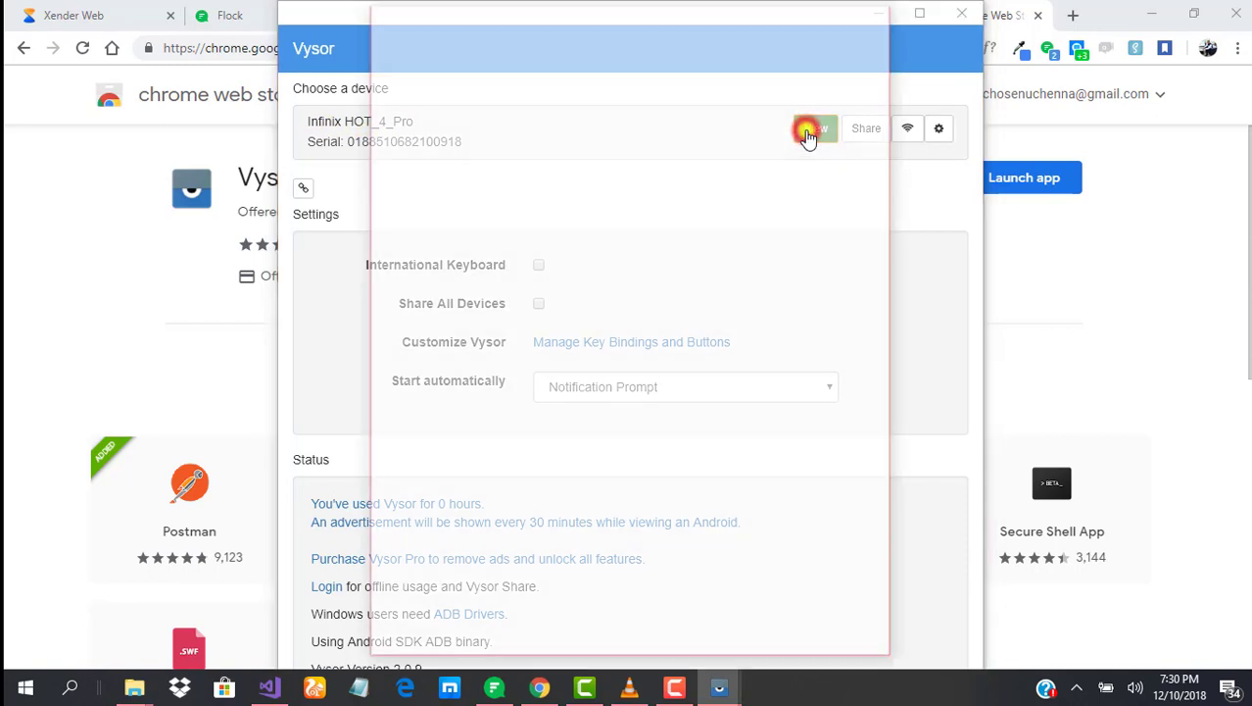
{"action": "left_click", "coordinate": [806, 130]}
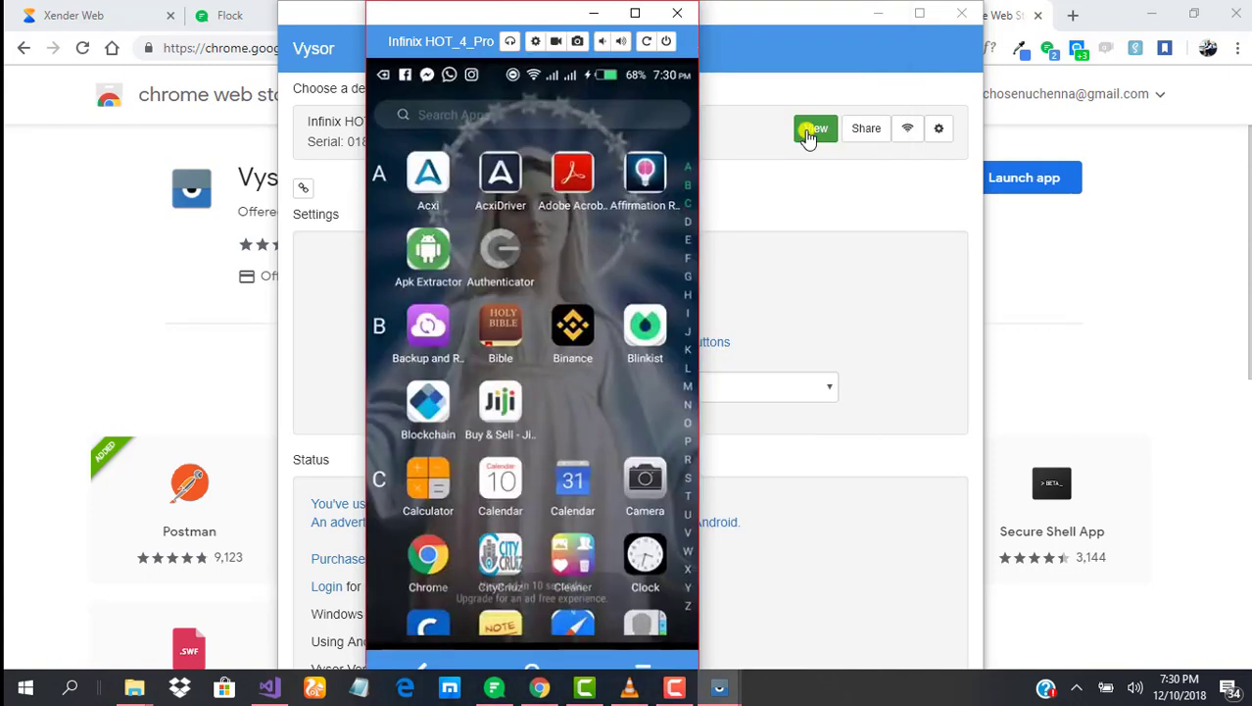
{"action": "left_click", "coordinate": [815, 129]}
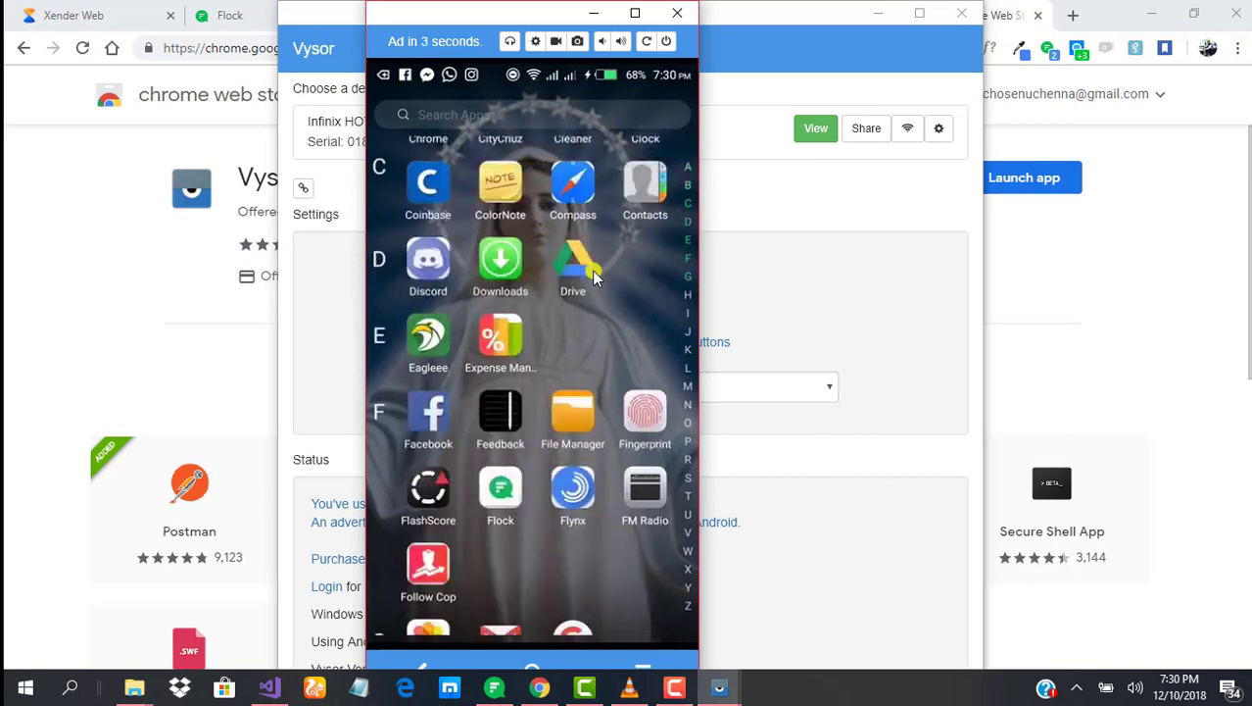
{"action": "scroll", "scroll_direction": "down", "scroll_amount": 3}
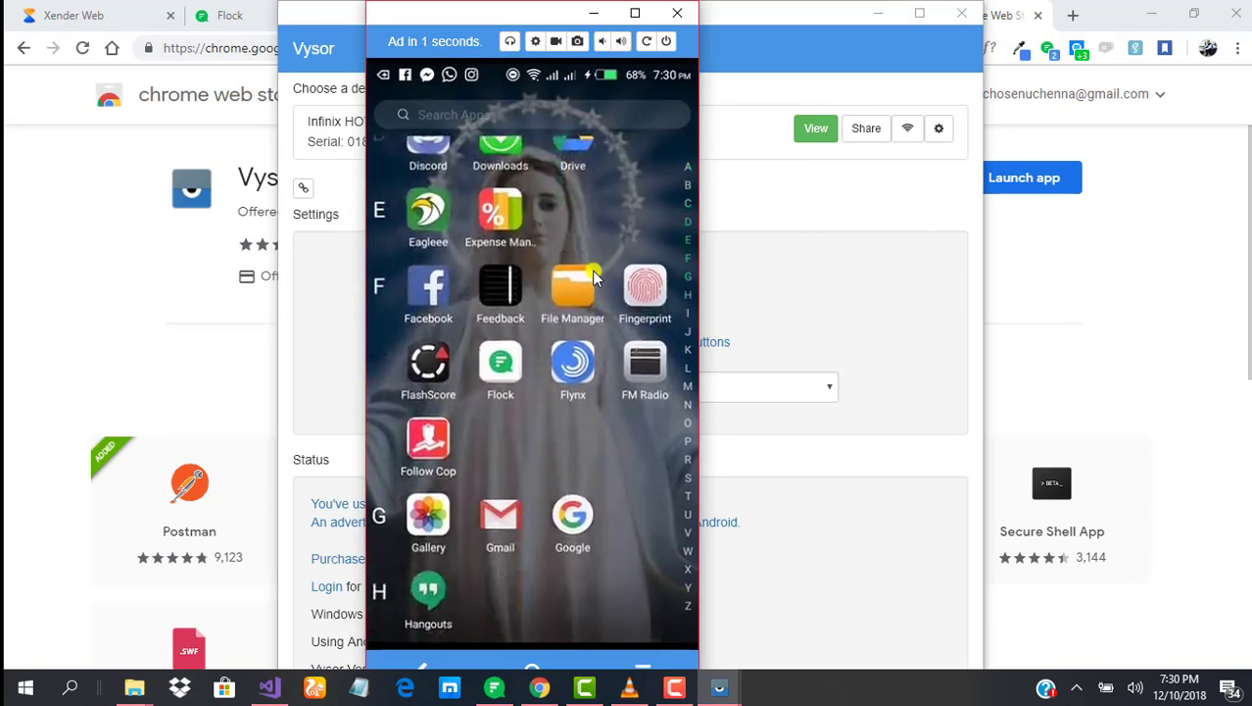
{"action": "scroll", "scroll_direction": "down", "scroll_amount": 3}
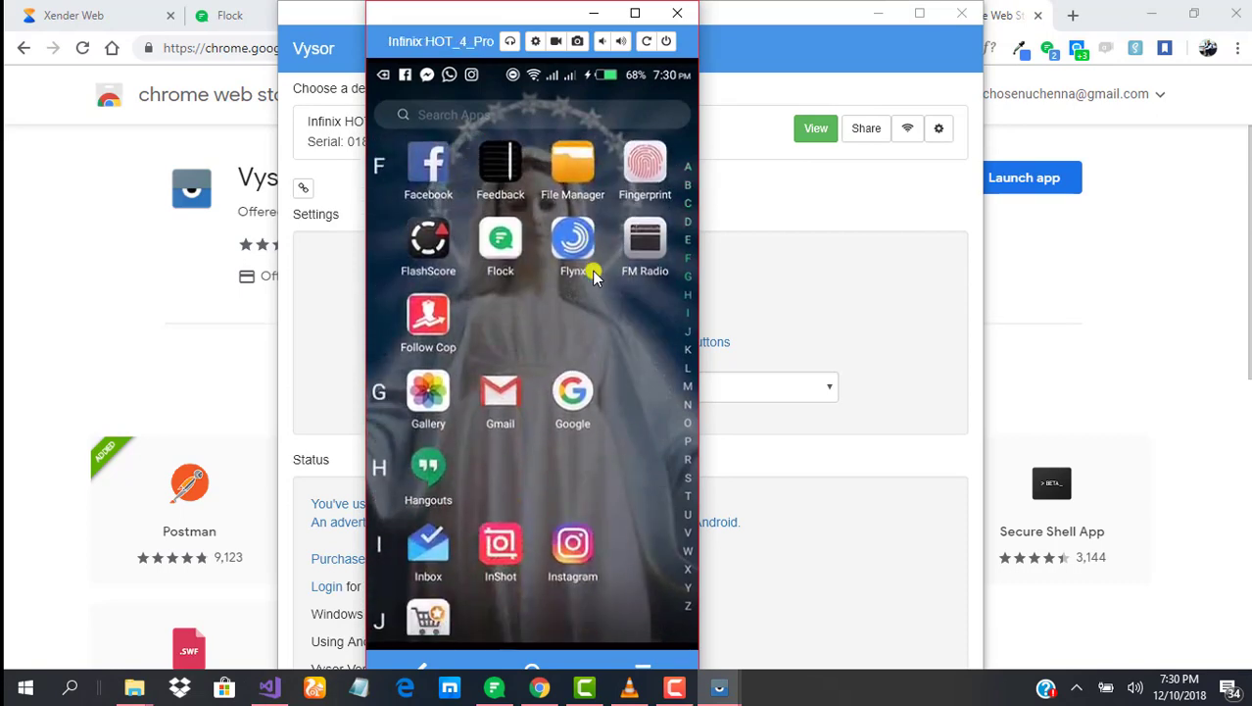
{"action": "scroll", "scroll_direction": "down", "scroll_amount": 3}
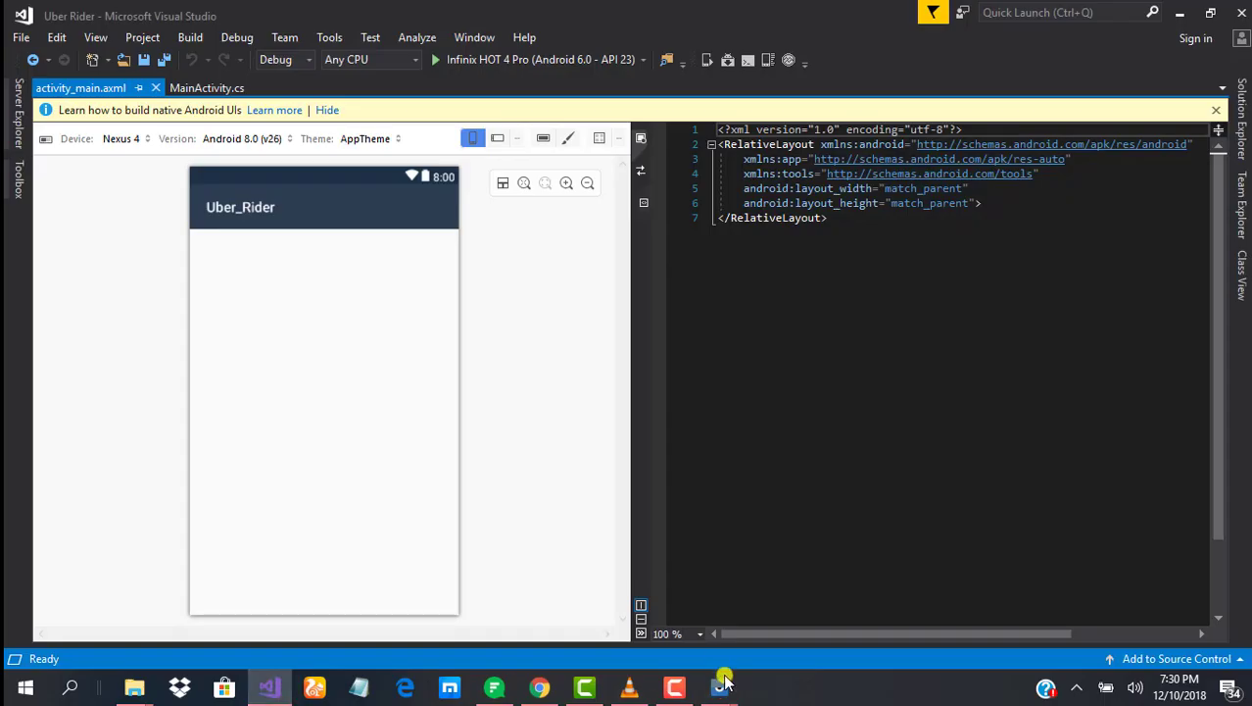
Step: Bring the mirrored phone into view and start running Uber Rider on the Infinix phone
{"action": "left_click", "coordinate": [719, 686]}
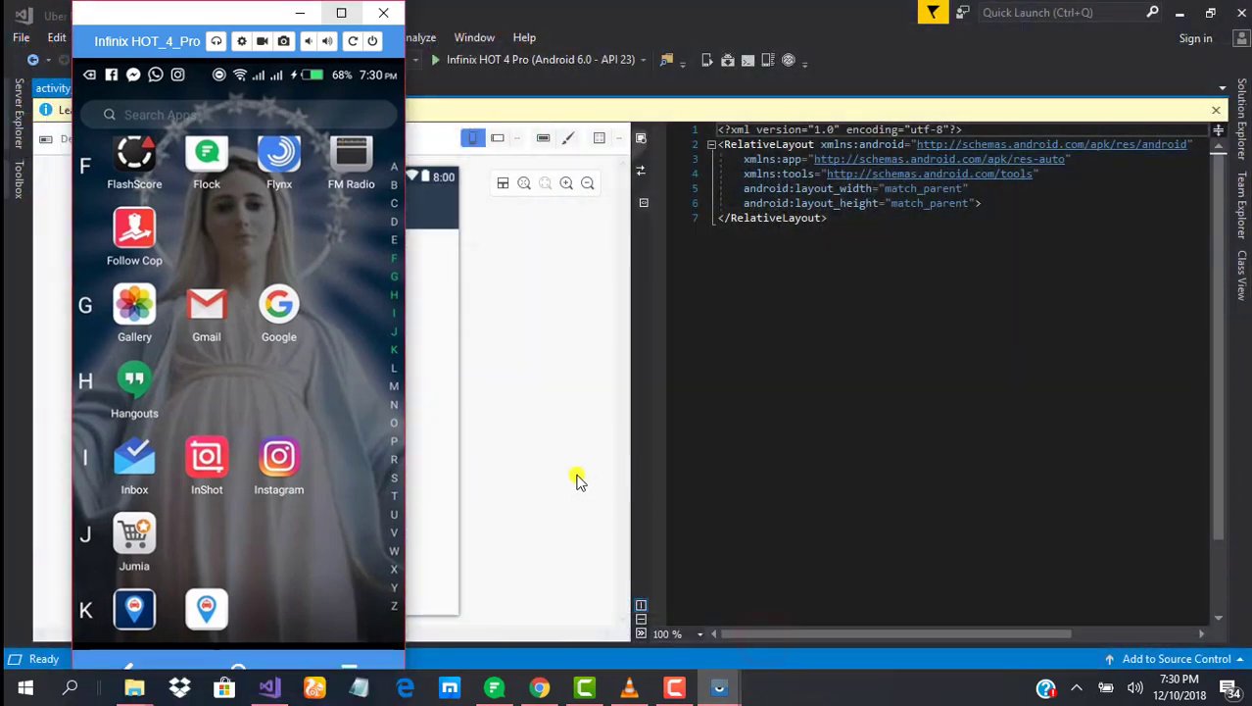
{"action": "mouse_move", "coordinate": [556, 411]}
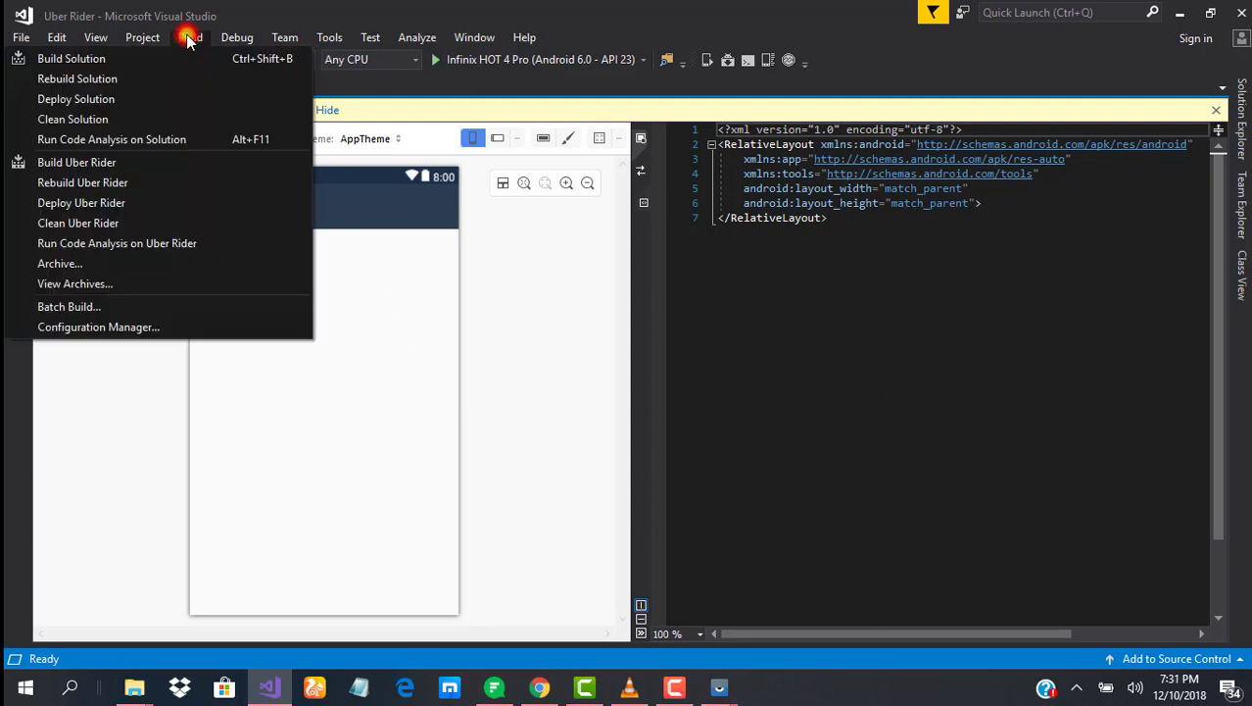
{"action": "mouse_move", "coordinate": [147, 165]}
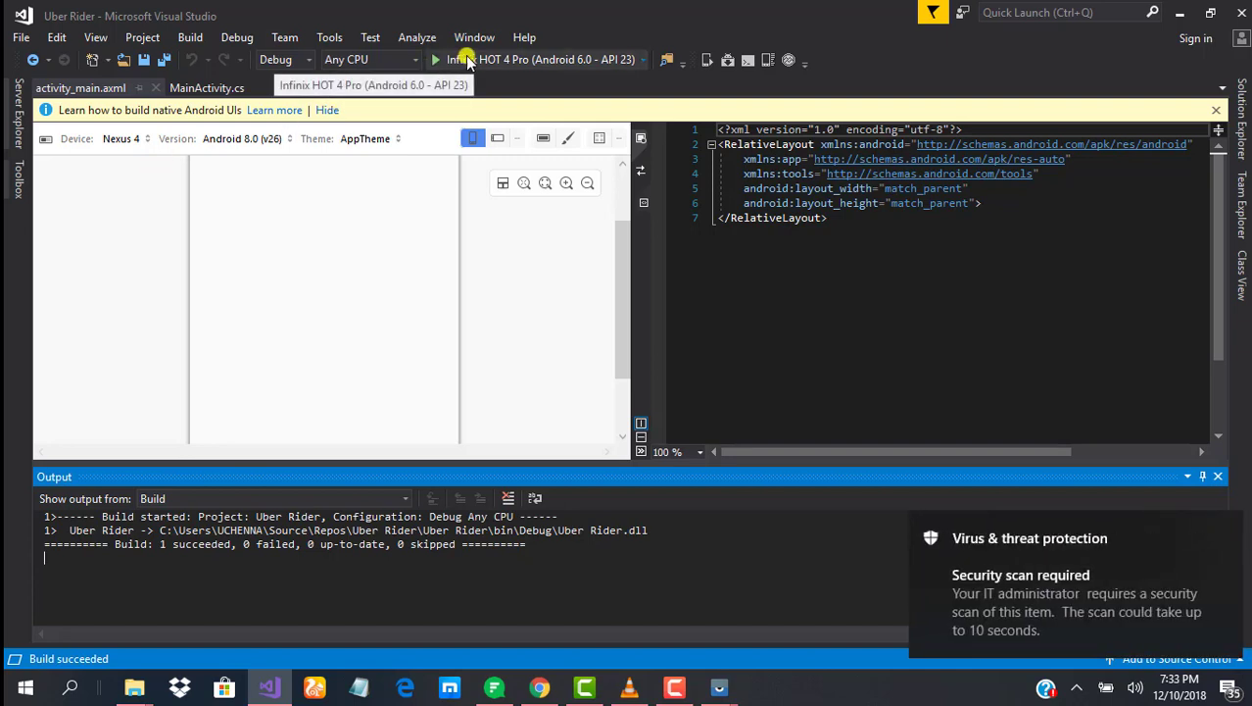
{"action": "left_click", "coordinate": [435, 59]}
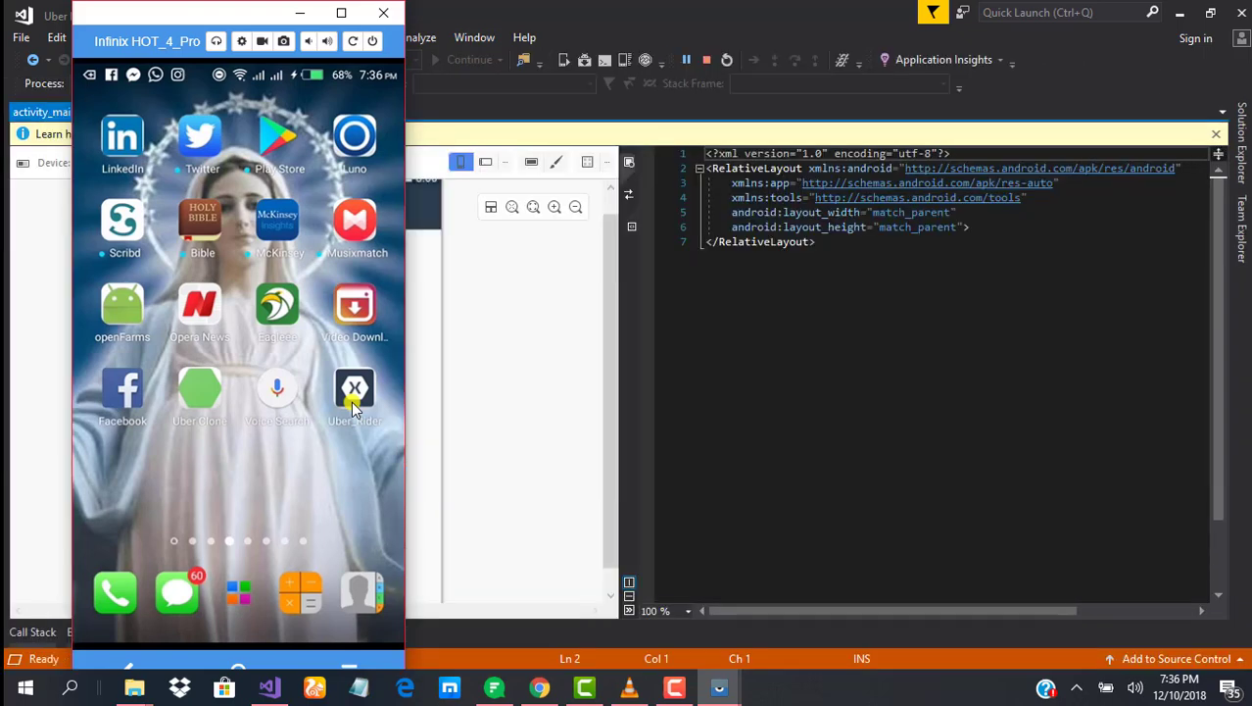
Step: Open the deployed Uber_Rider app on the mirrored phone
{"action": "left_click", "coordinate": [355, 388]}
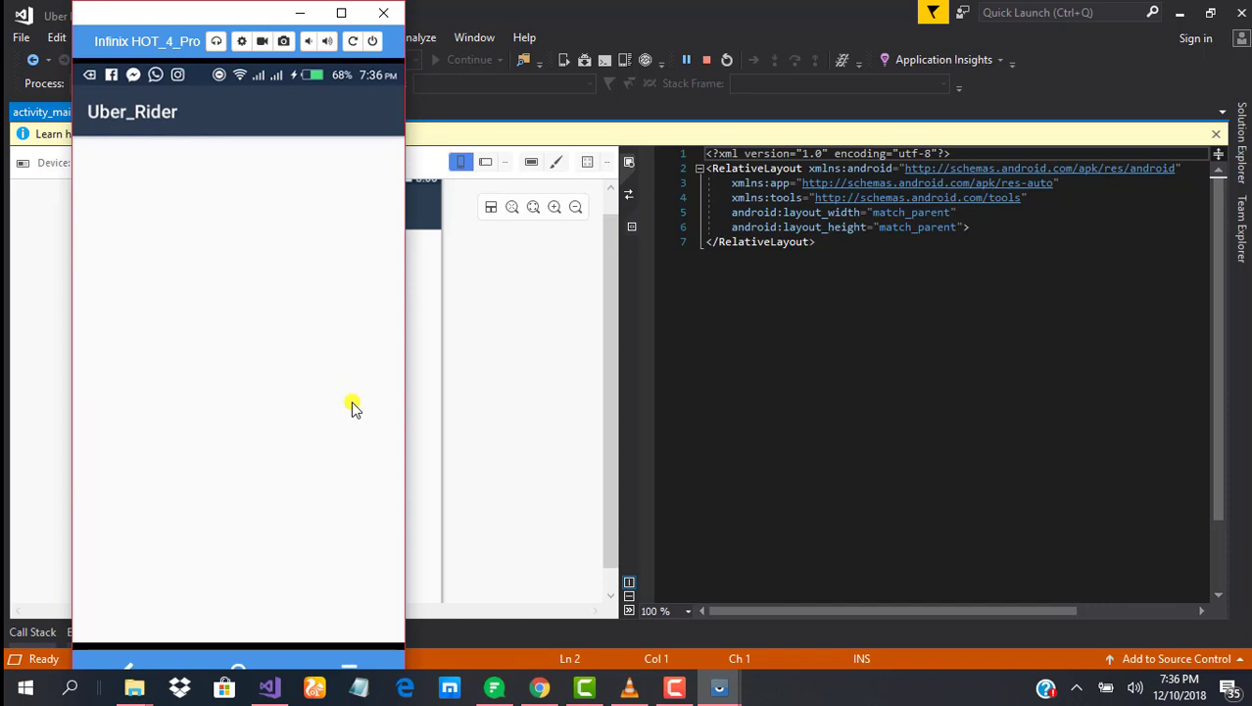
{"action": "mouse_move", "coordinate": [303, 333]}
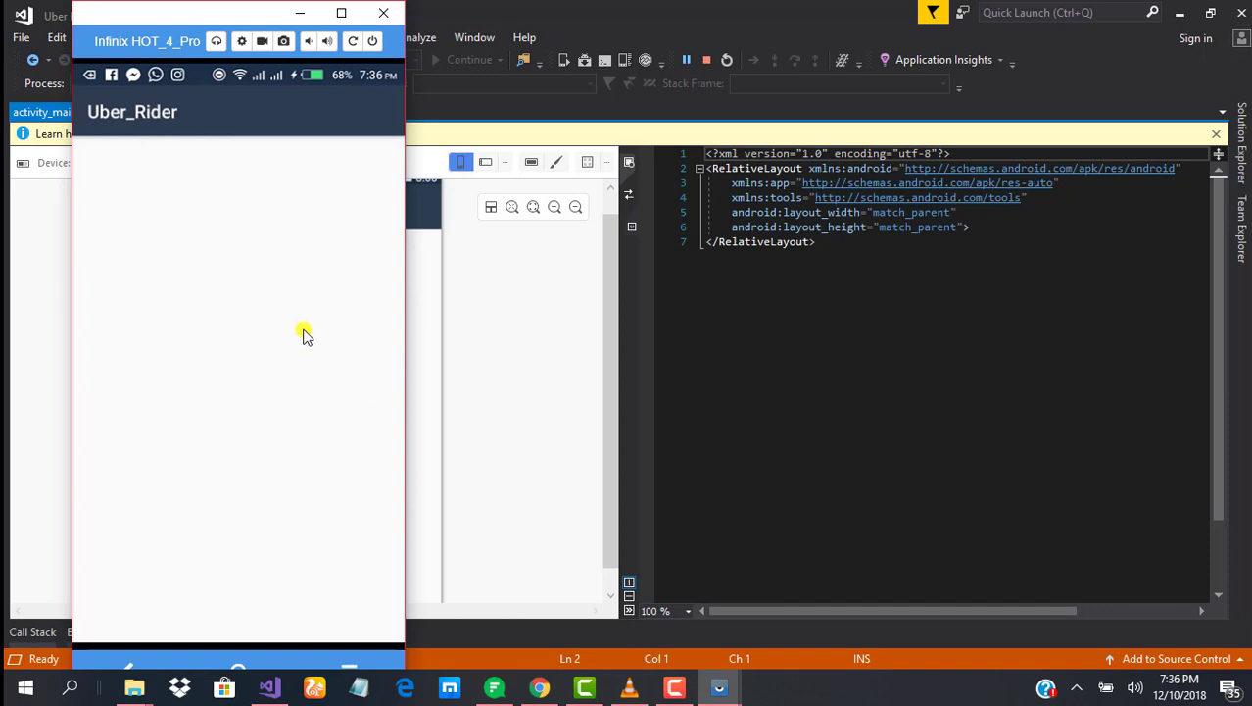
{"action": "mouse_move", "coordinate": [259, 133]}
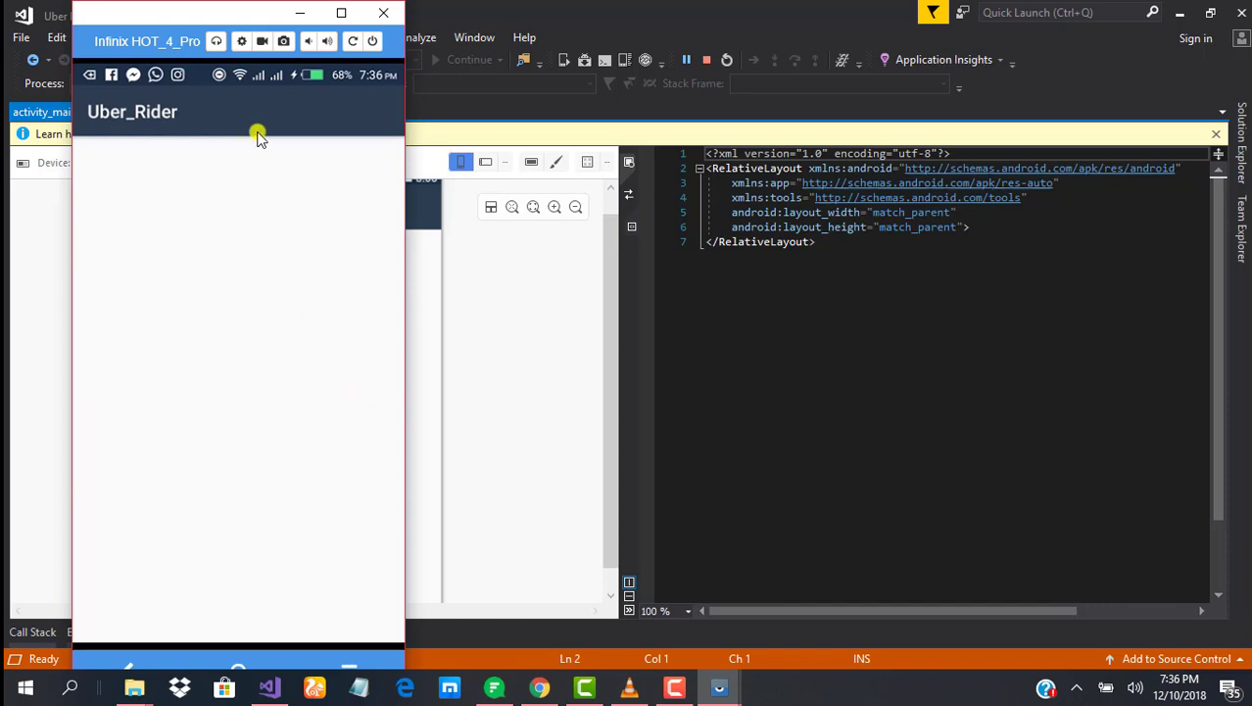
{"action": "mouse_move", "coordinate": [349, 623]}
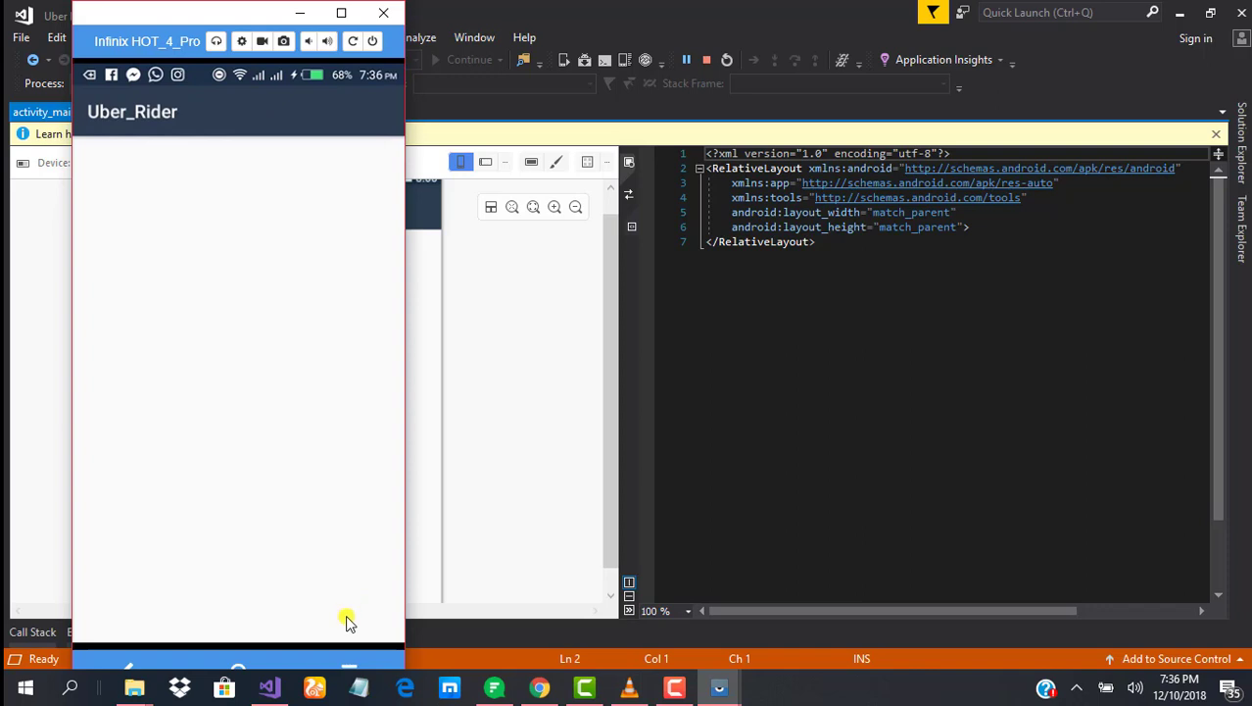
{"action": "mouse_move", "coordinate": [303, 302]}
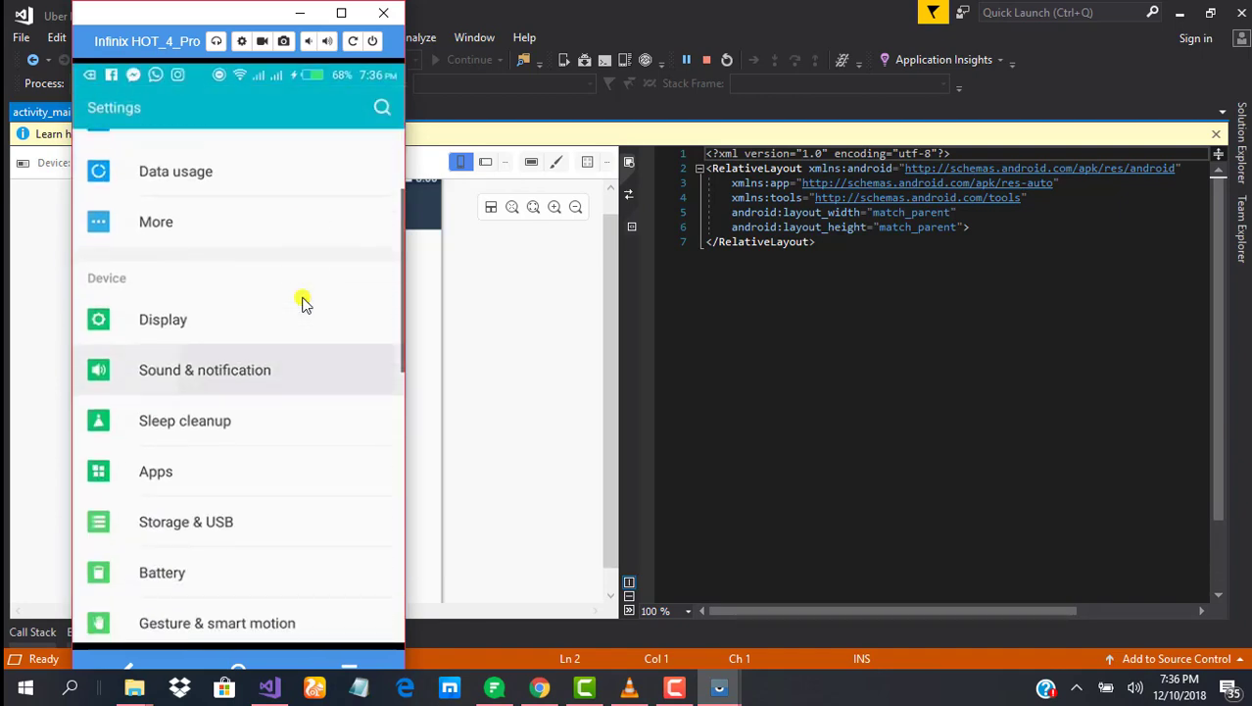
{"action": "scroll", "scroll_direction": "down", "scroll_amount": 3}
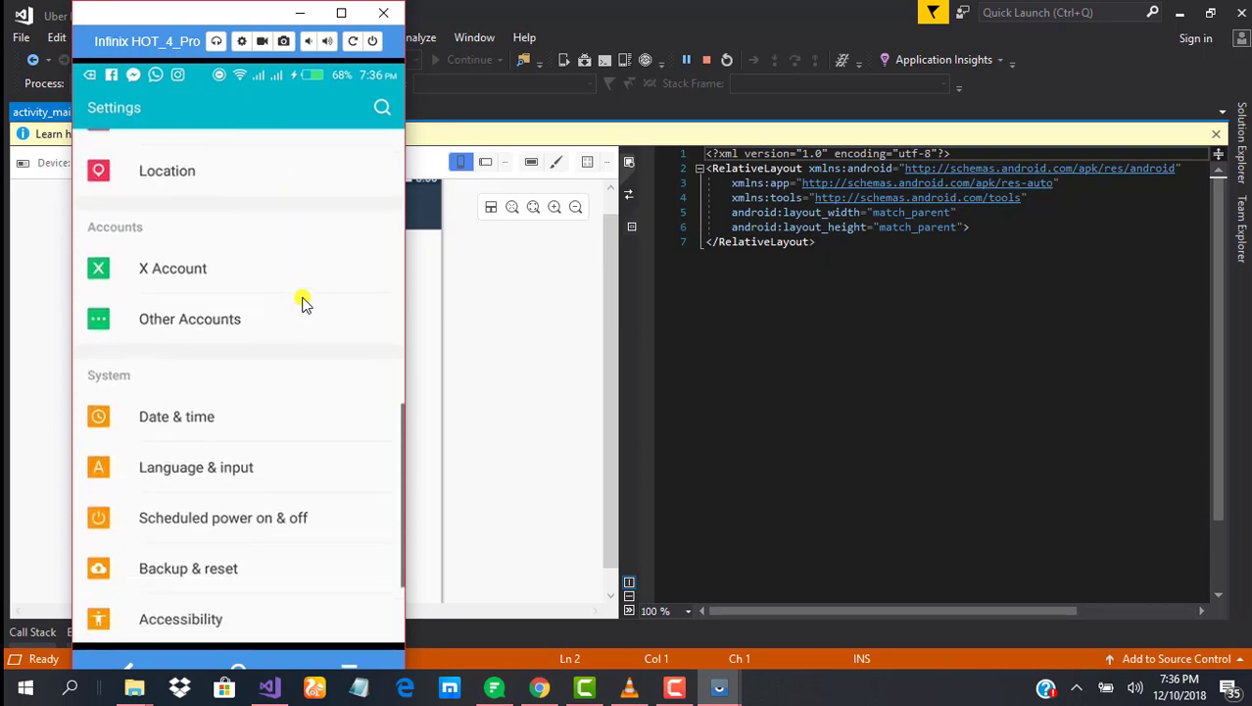
{"action": "scroll", "scroll_direction": "down", "scroll_amount": 3}
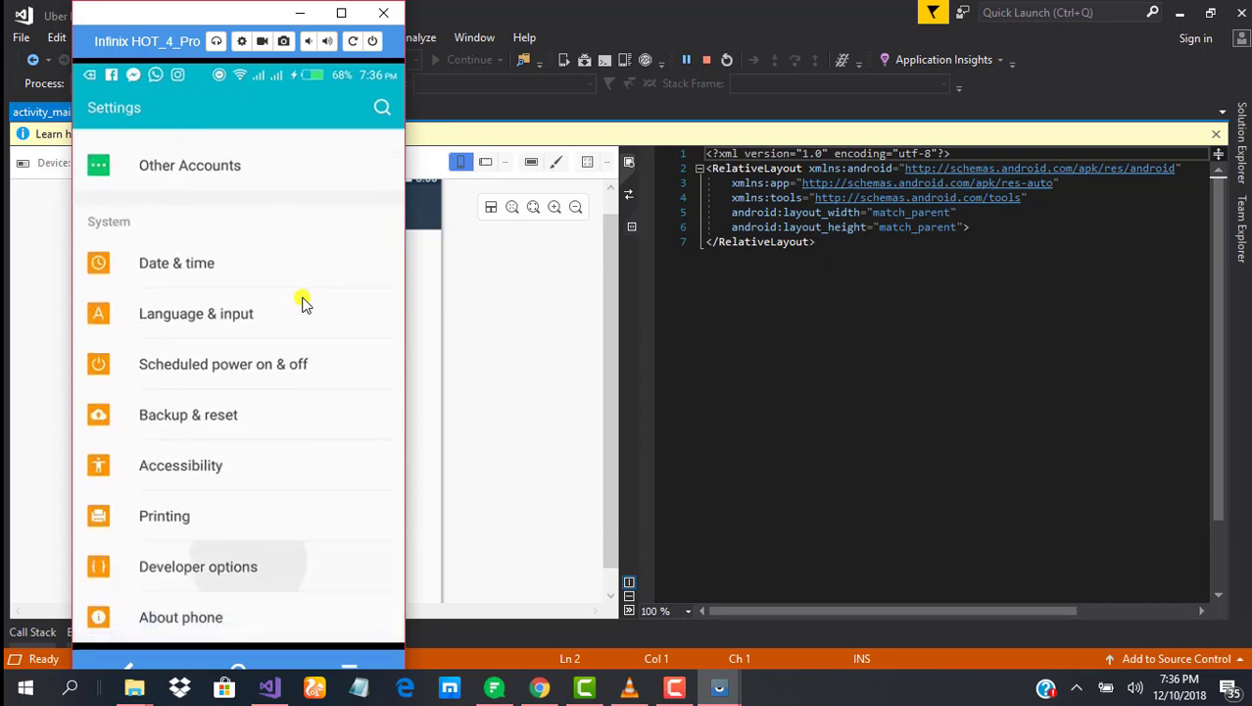
{"action": "left_click", "coordinate": [198, 564]}
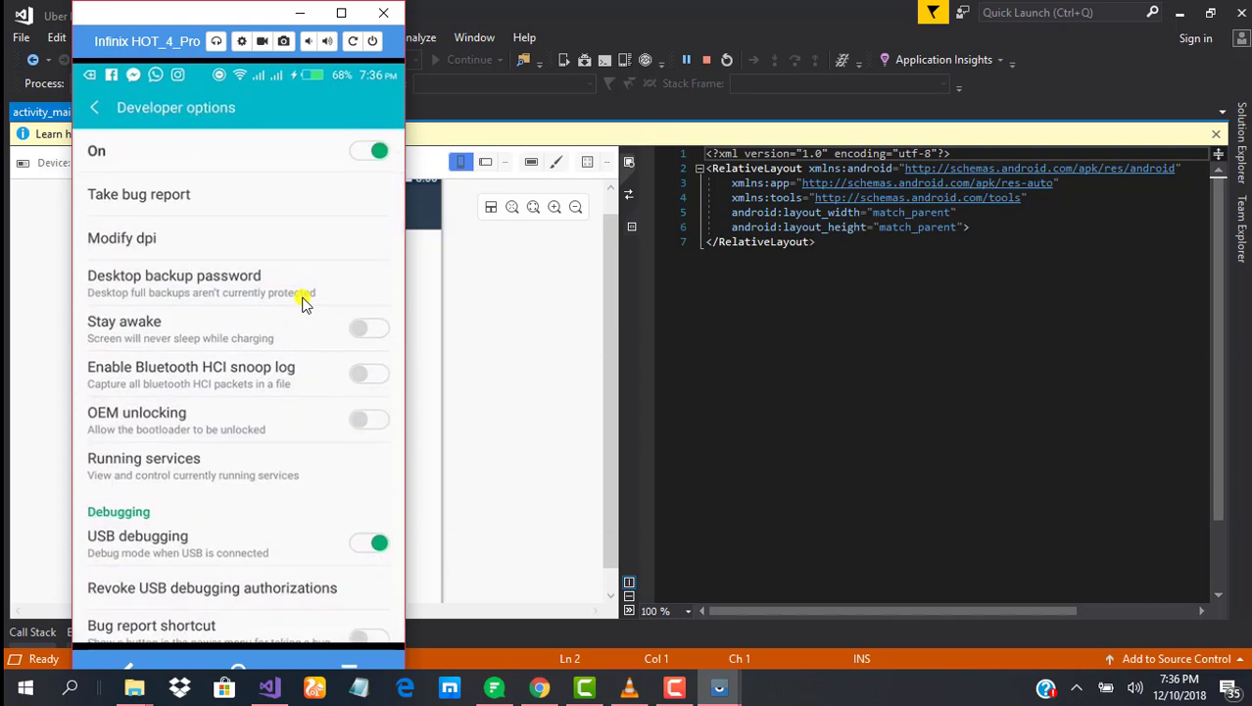
{"action": "scroll", "scroll_direction": "down", "scroll_amount": 3}
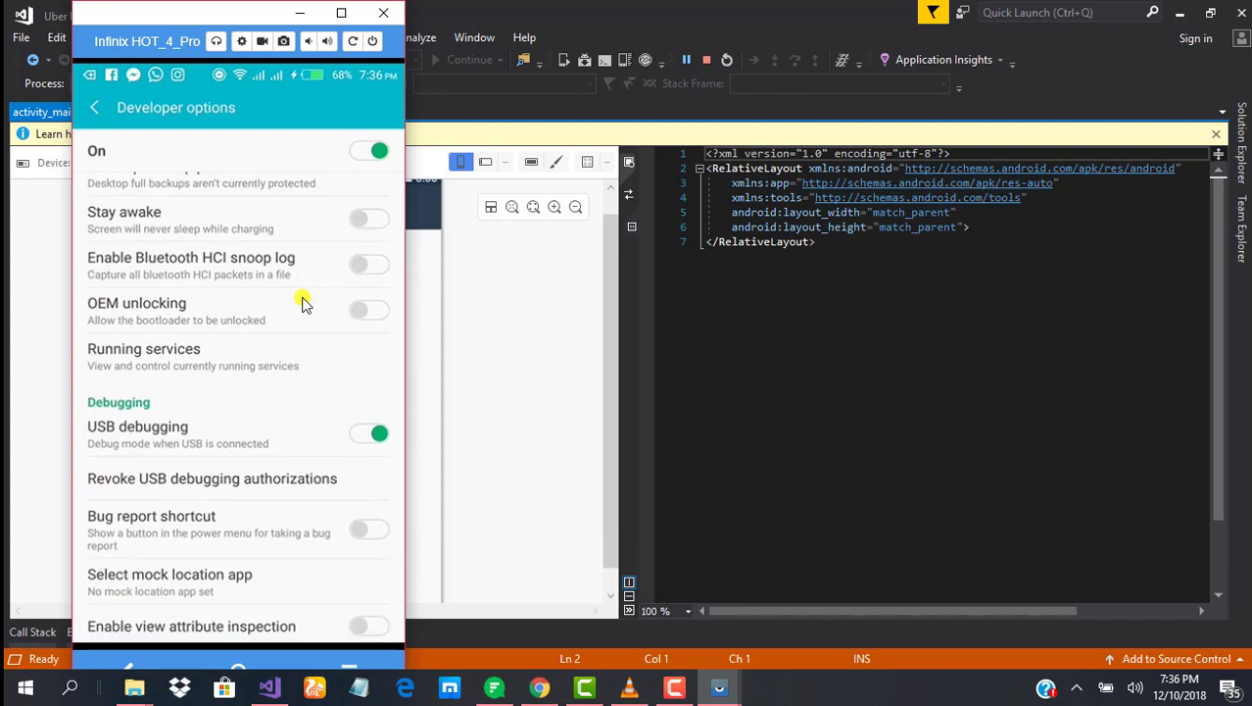
{"action": "left_click", "coordinate": [94, 106]}
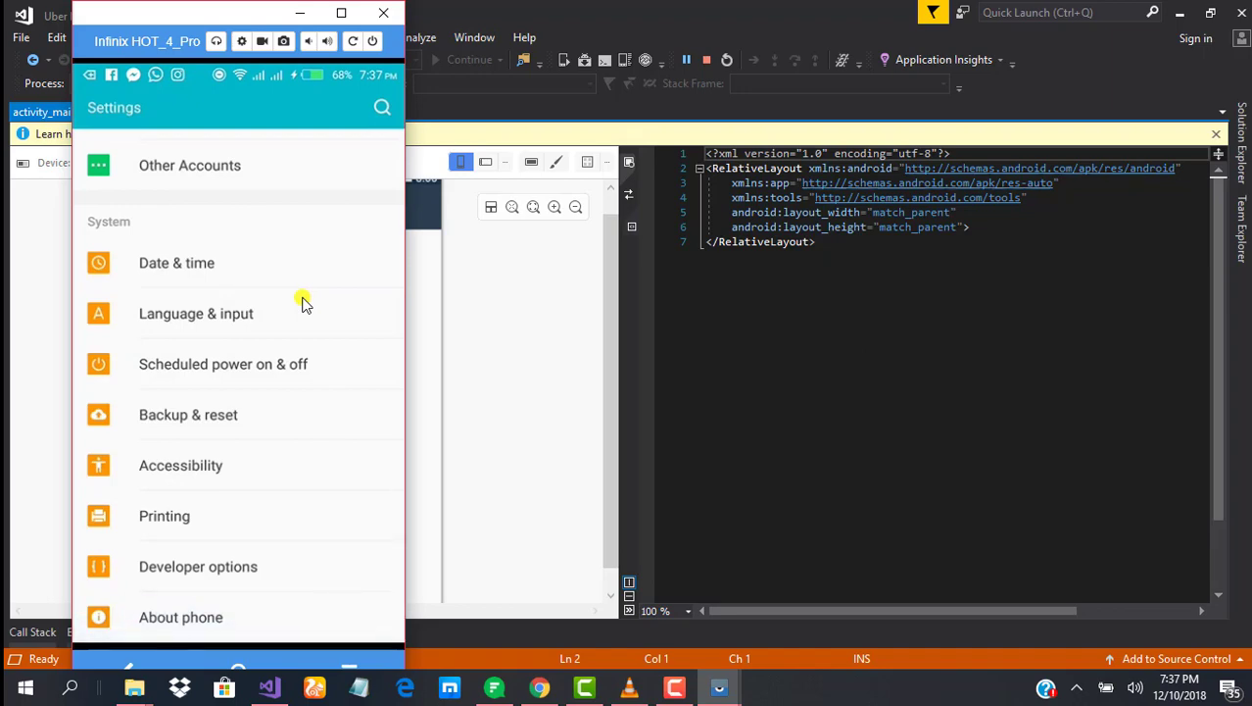
{"action": "left_click", "coordinate": [180, 615]}
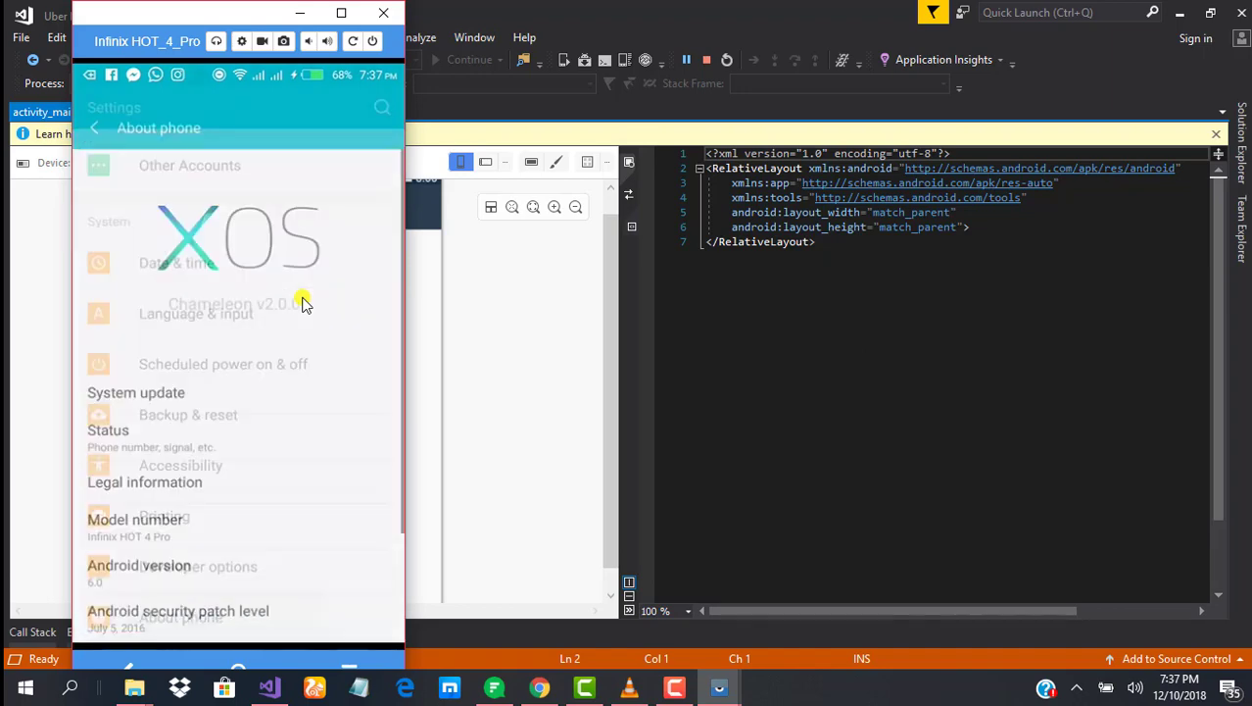
{"action": "scroll", "scroll_direction": "down", "scroll_amount": 3}
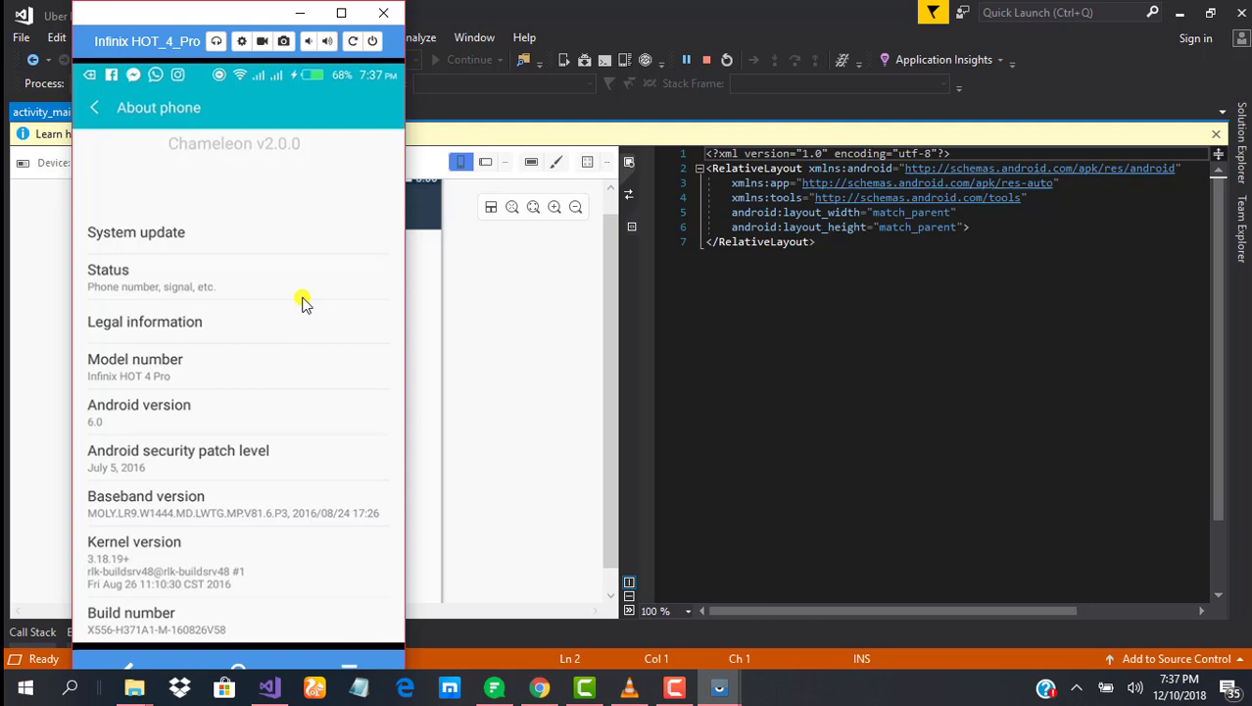
{"action": "left_click", "coordinate": [129, 619]}
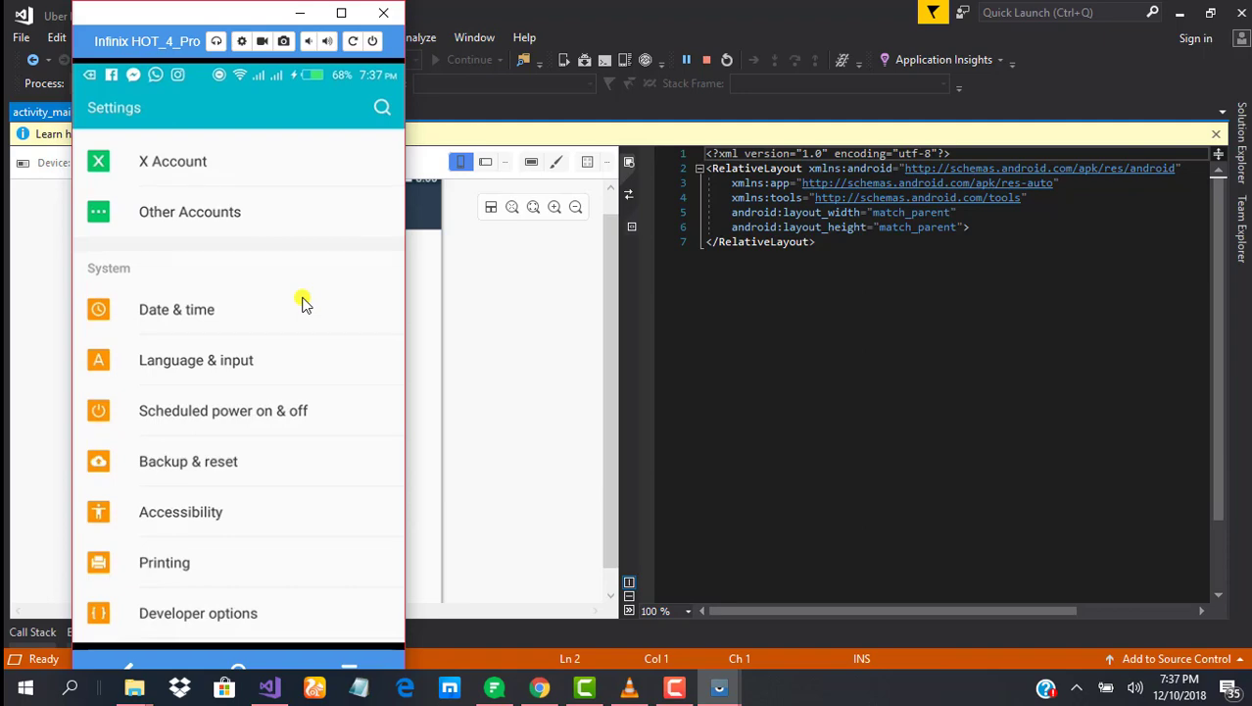
{"action": "mouse_move", "coordinate": [306, 331]}
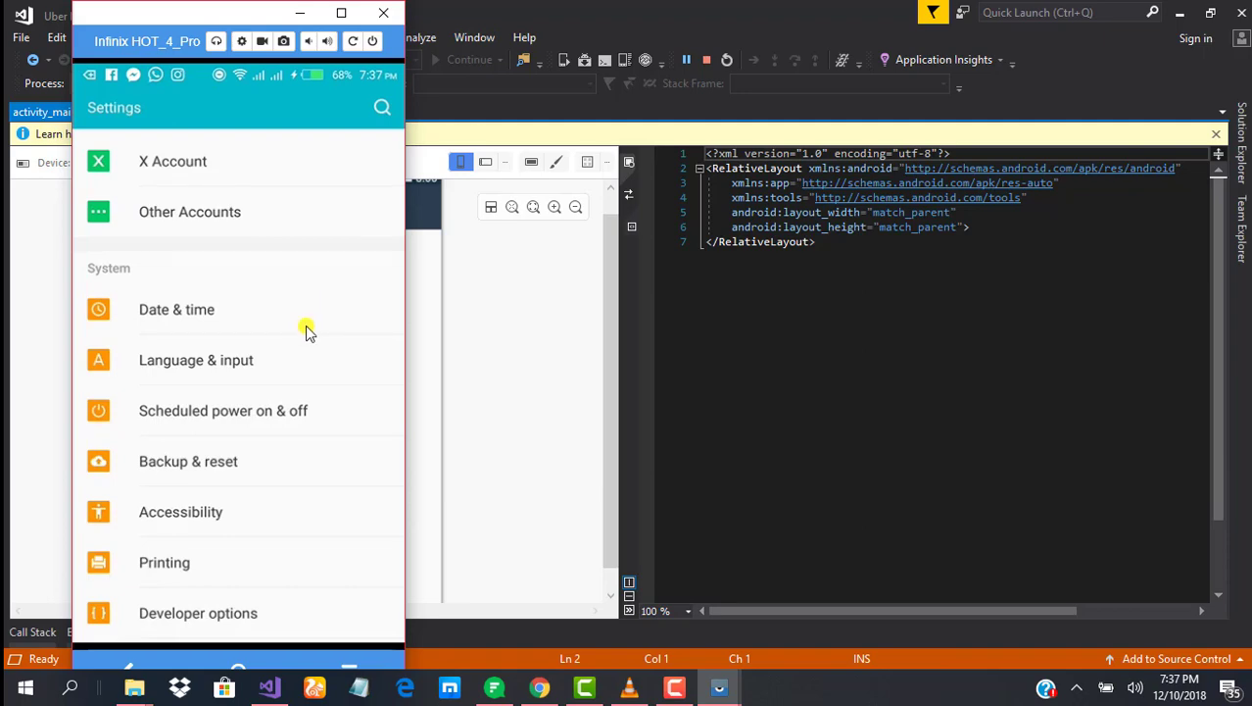